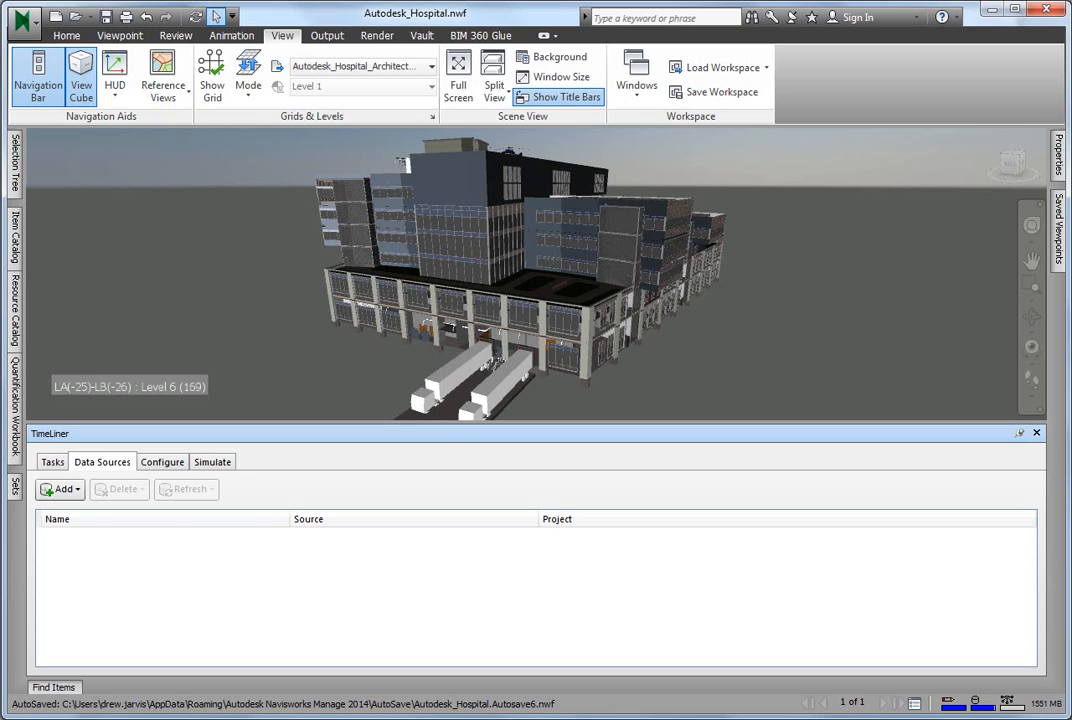
mouse_move(92, 476)
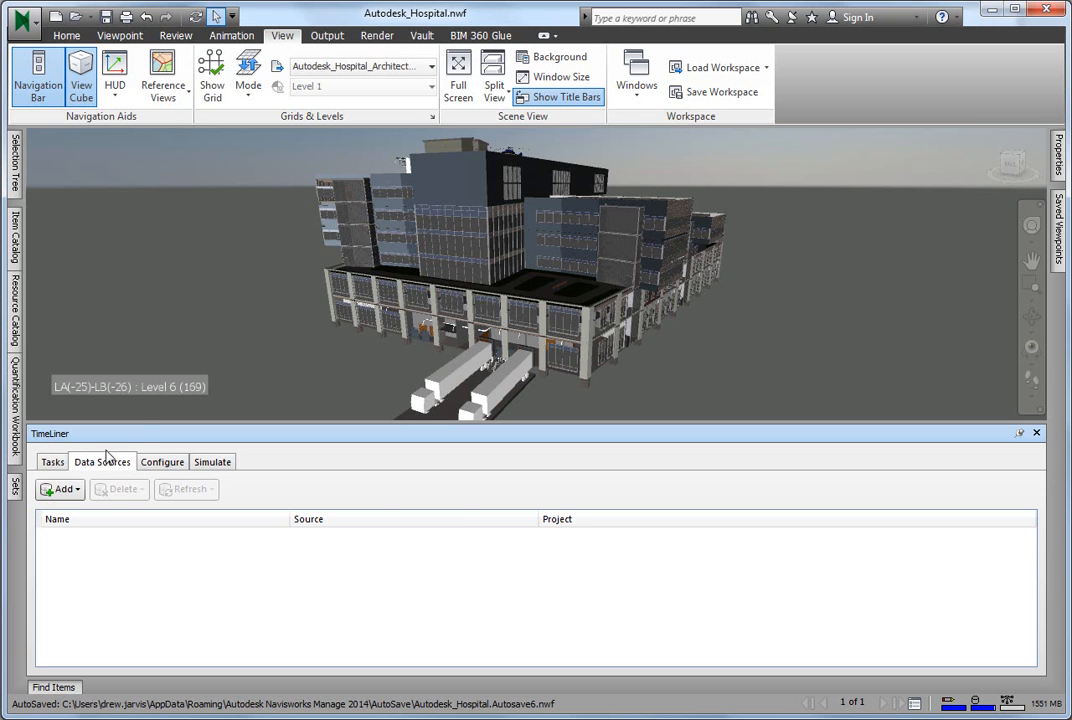
Add BIM.mpx as a TimeLiner data source and accept its field mapping.
left_click(60, 488)
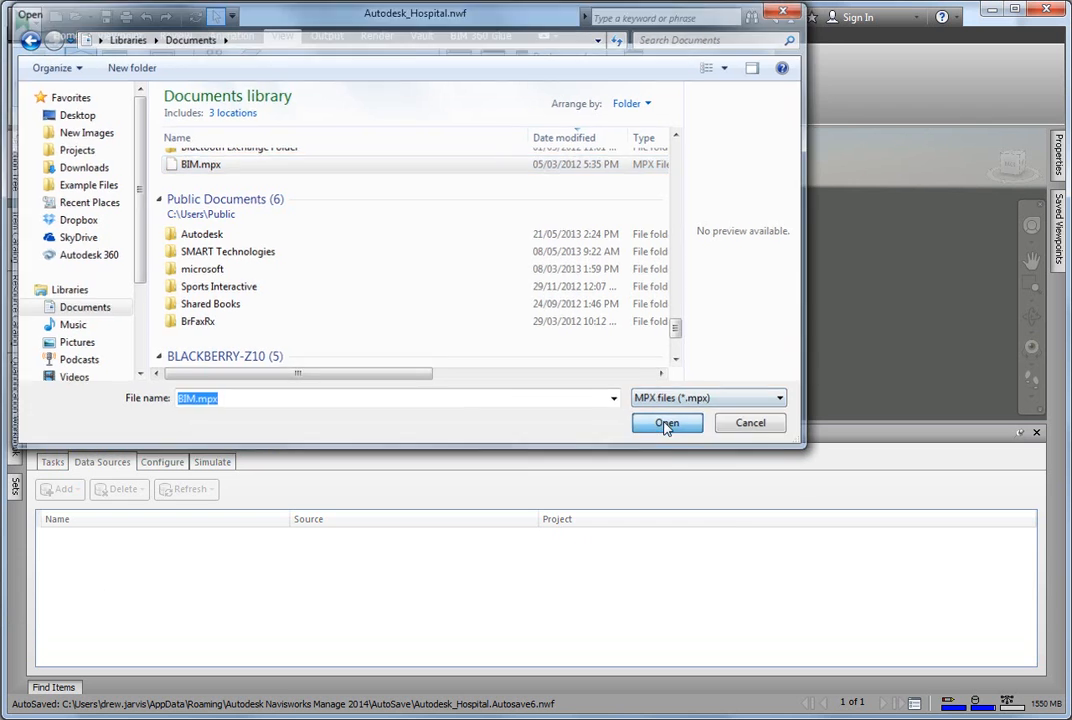
left_click(666, 422)
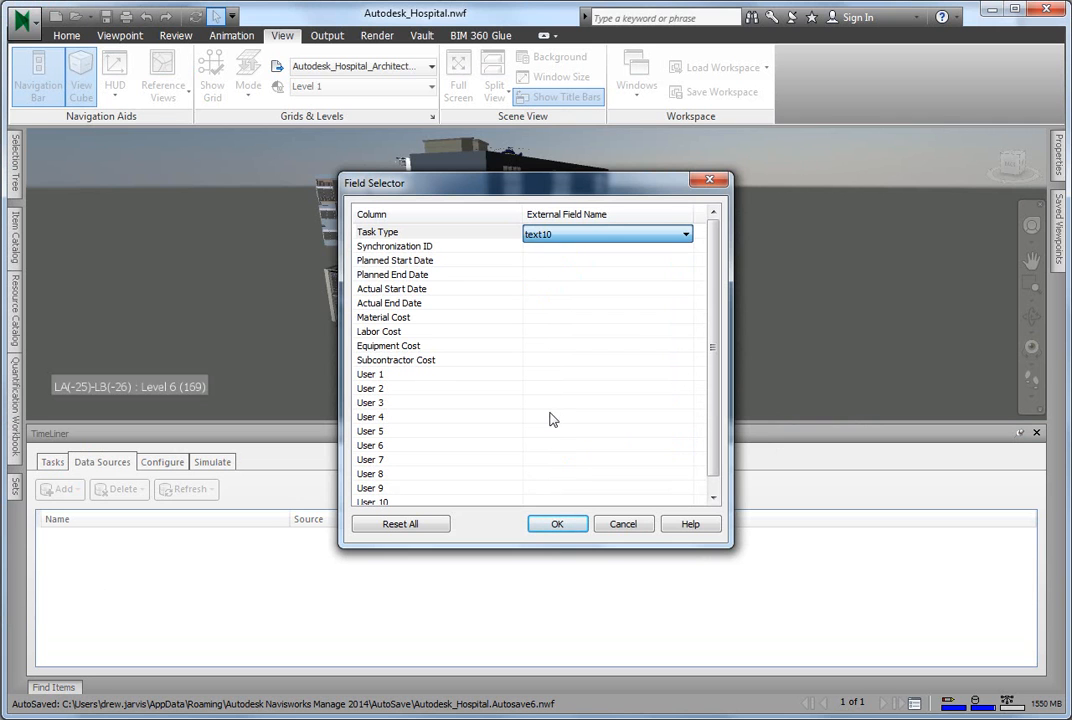
left_click(556, 524)
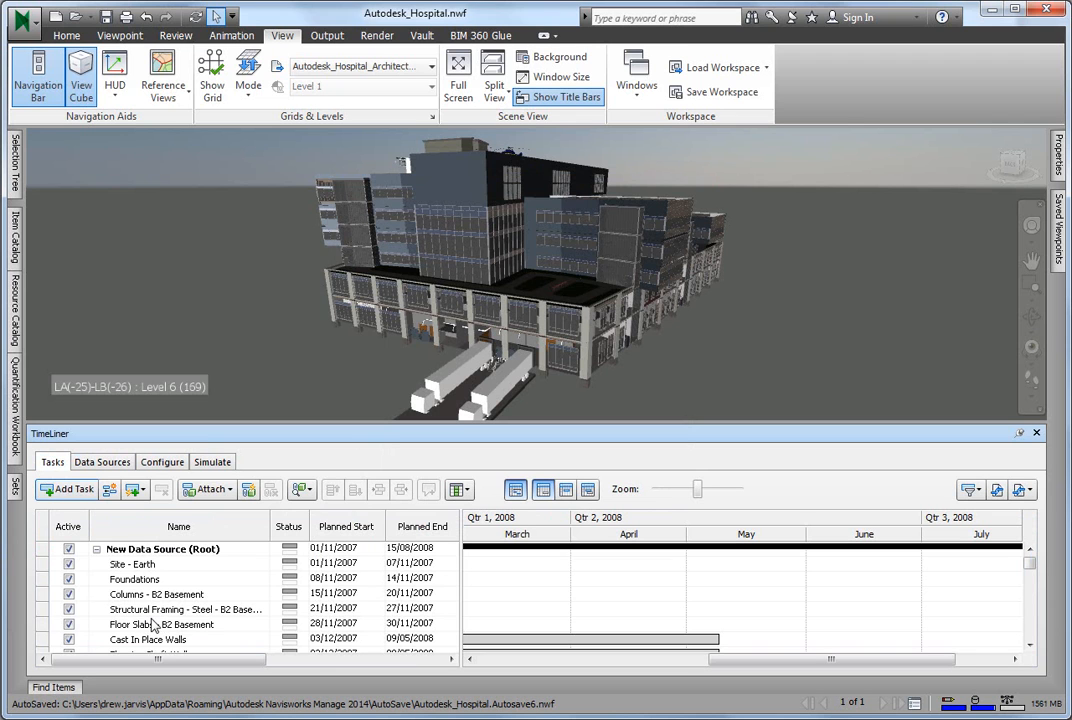
Show the Sets window beside the model while reviewing the imported tasks.
left_click(16, 486)
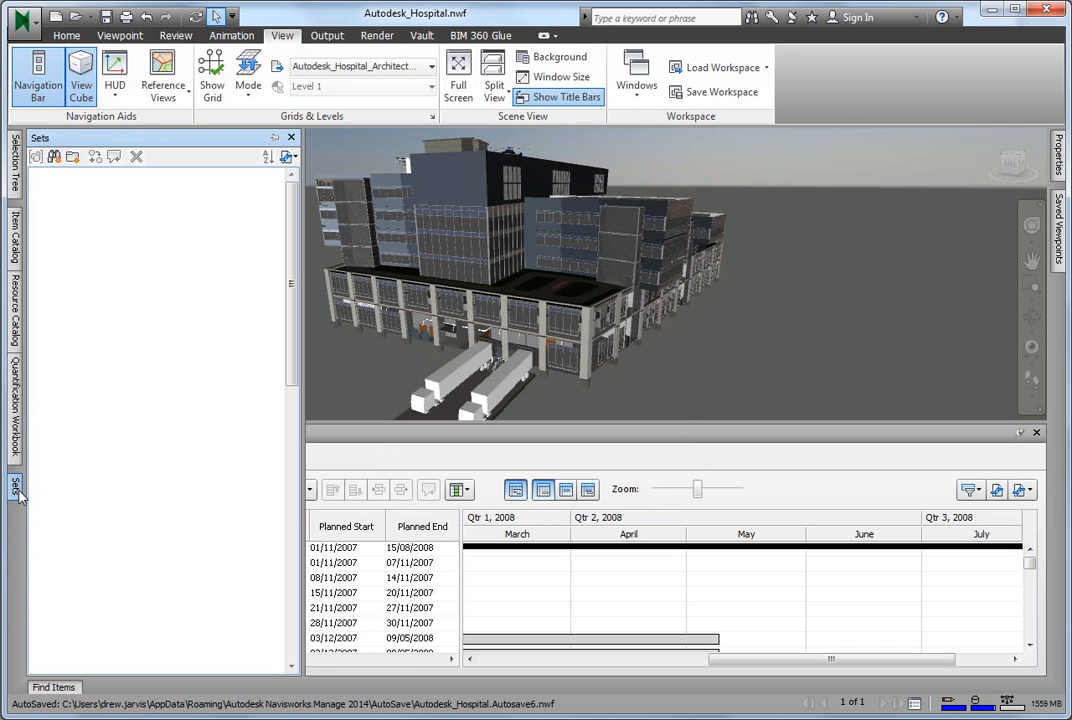
mouse_move(152, 230)
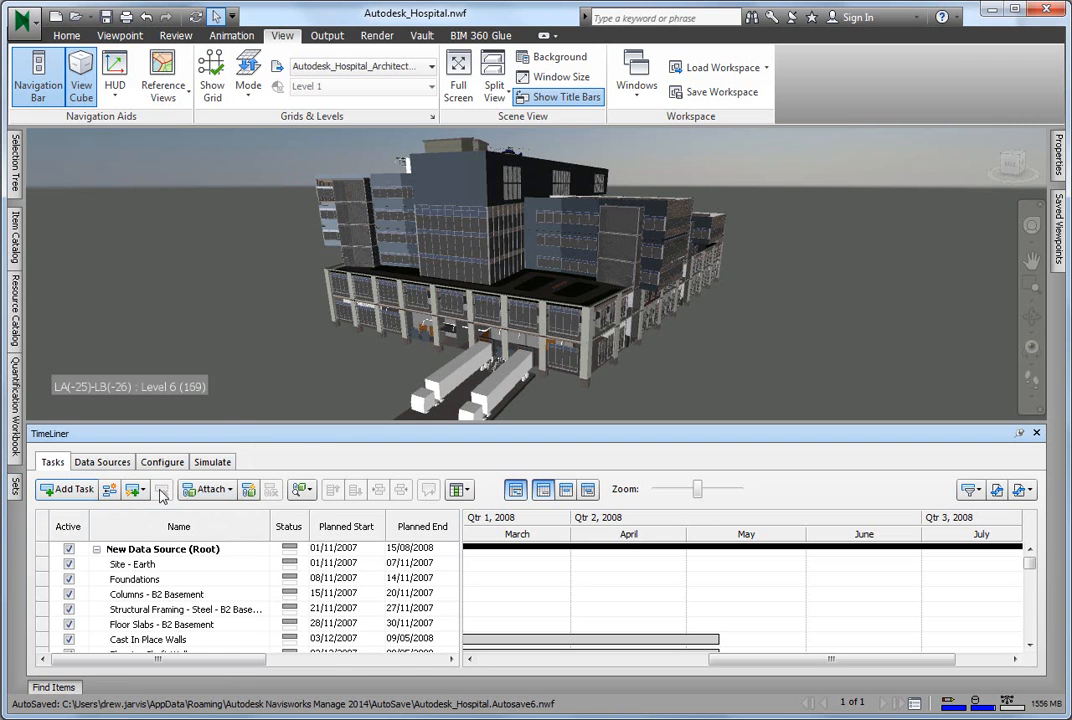
mouse_move(248, 488)
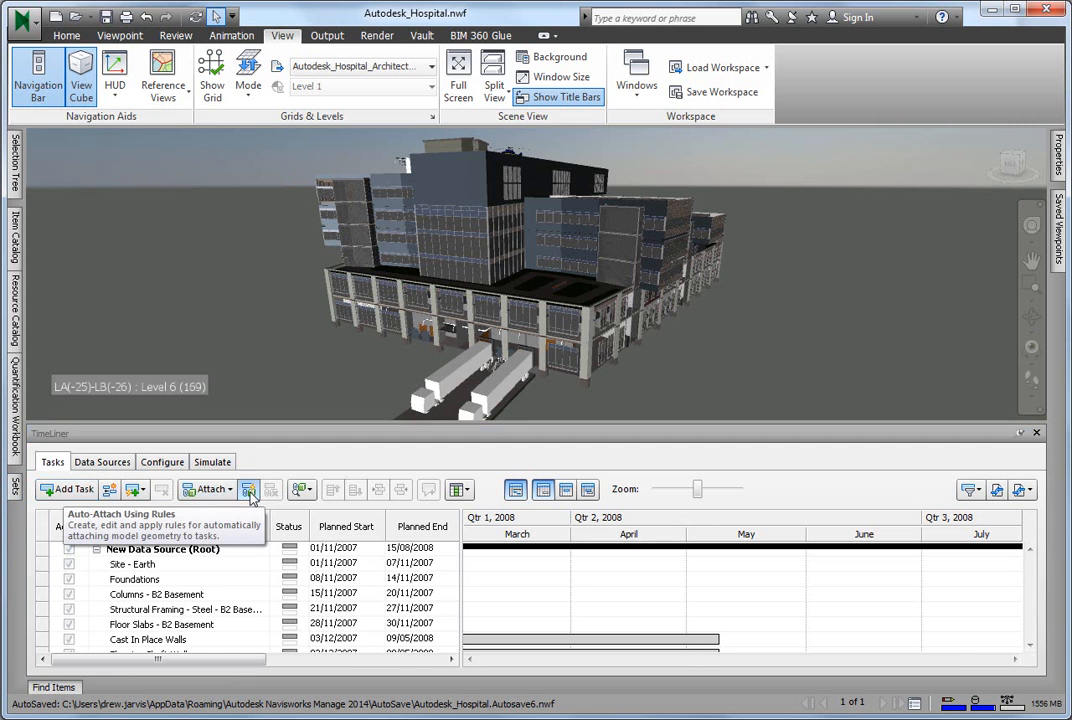
left_click(252, 488)
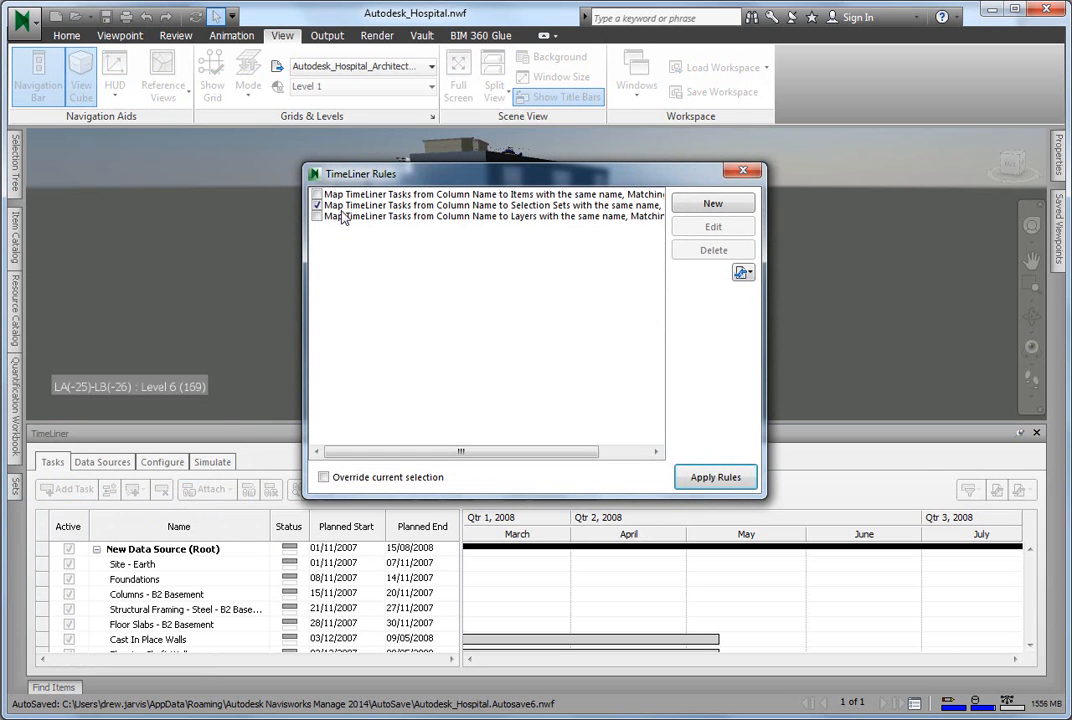
mouse_move(532, 216)
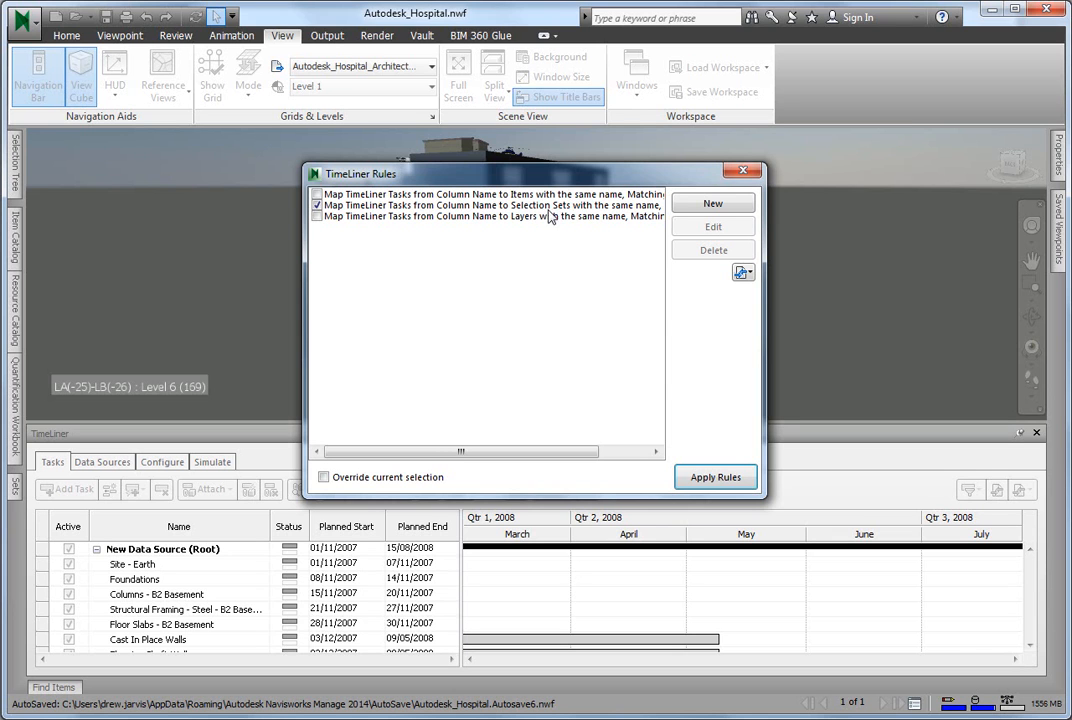
mouse_move(556, 216)
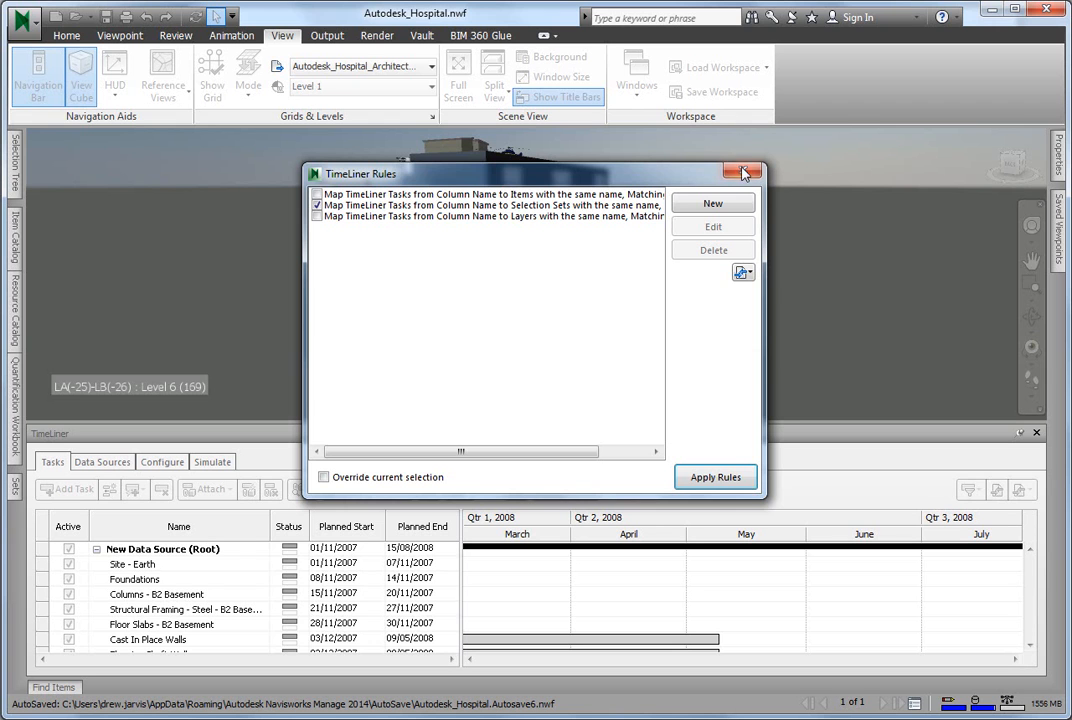
left_click(744, 172)
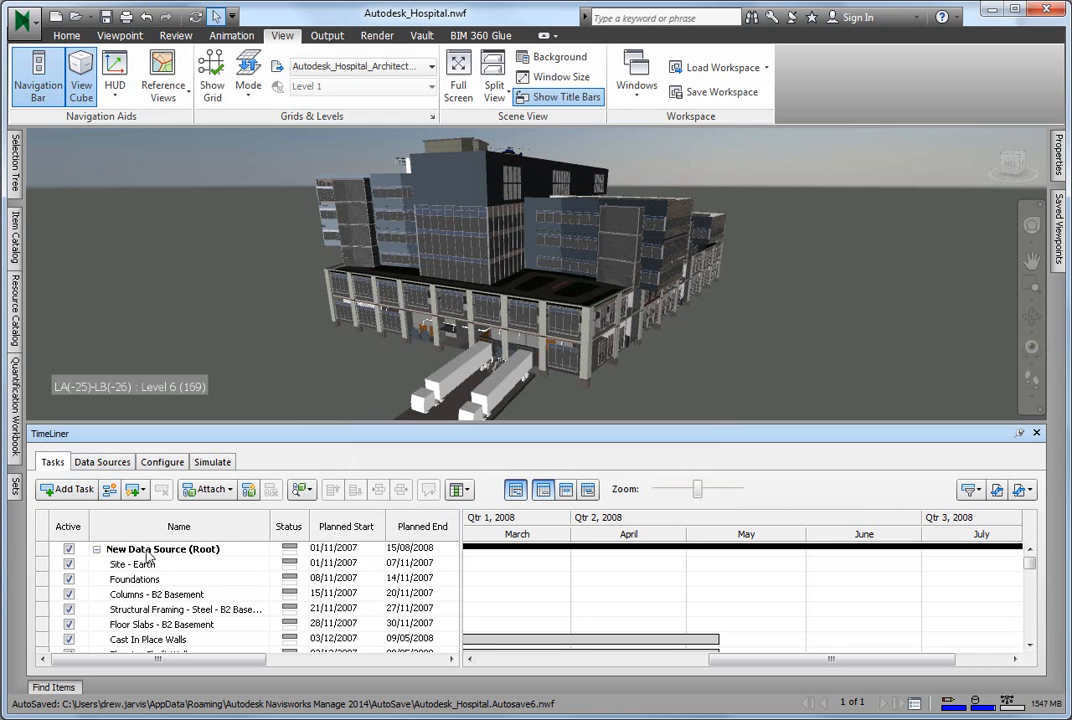
Export the root New Data Source task to sets and expand the resulting folder.
right_click(164, 548)
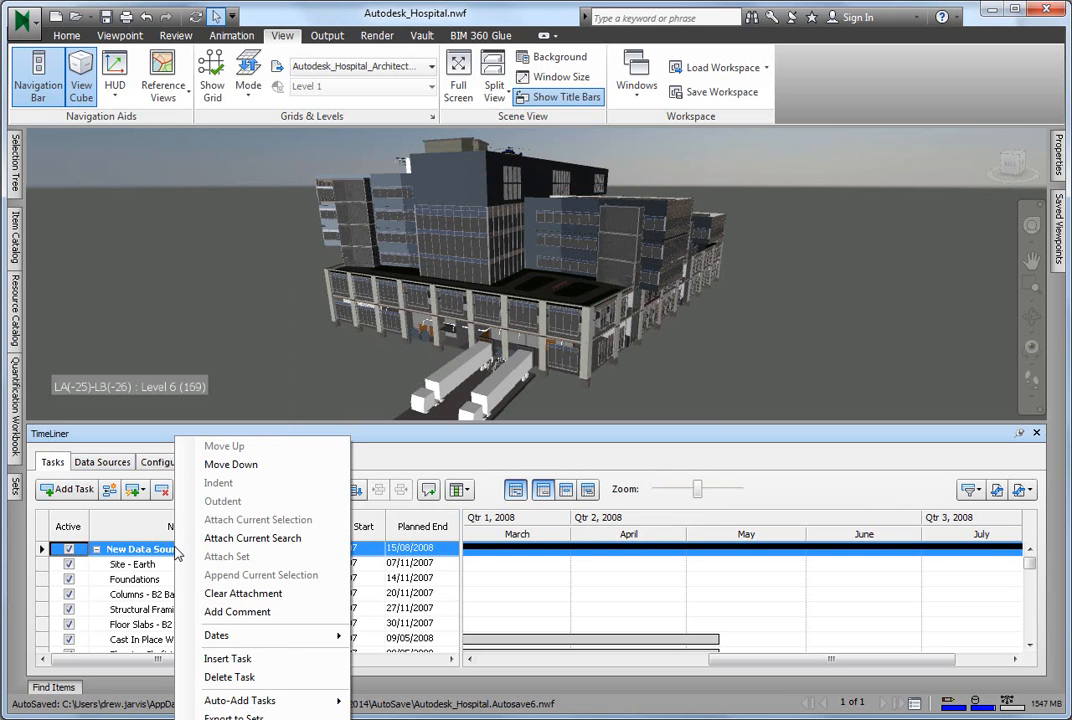
mouse_move(244, 592)
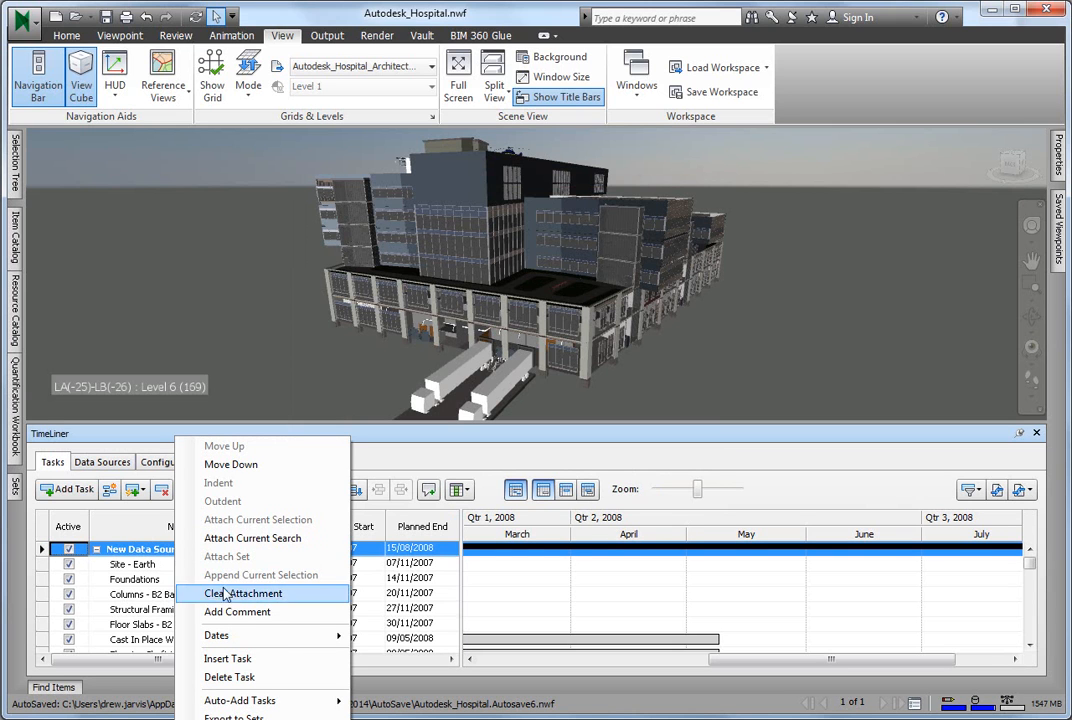
mouse_move(244, 592)
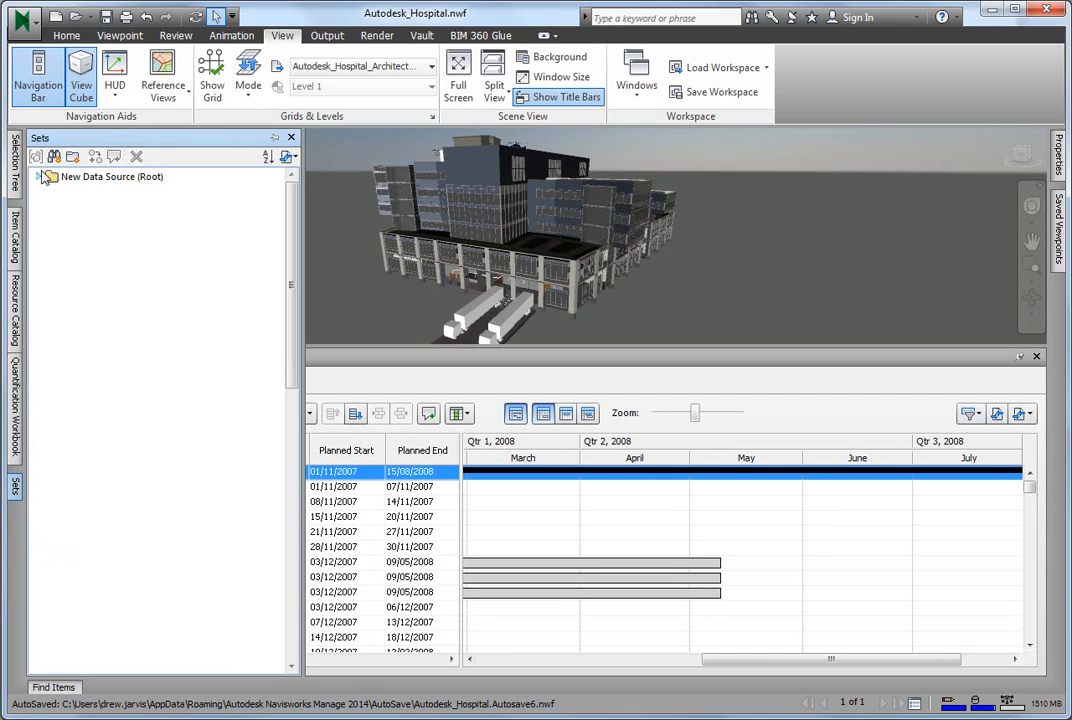
left_click(36, 176)
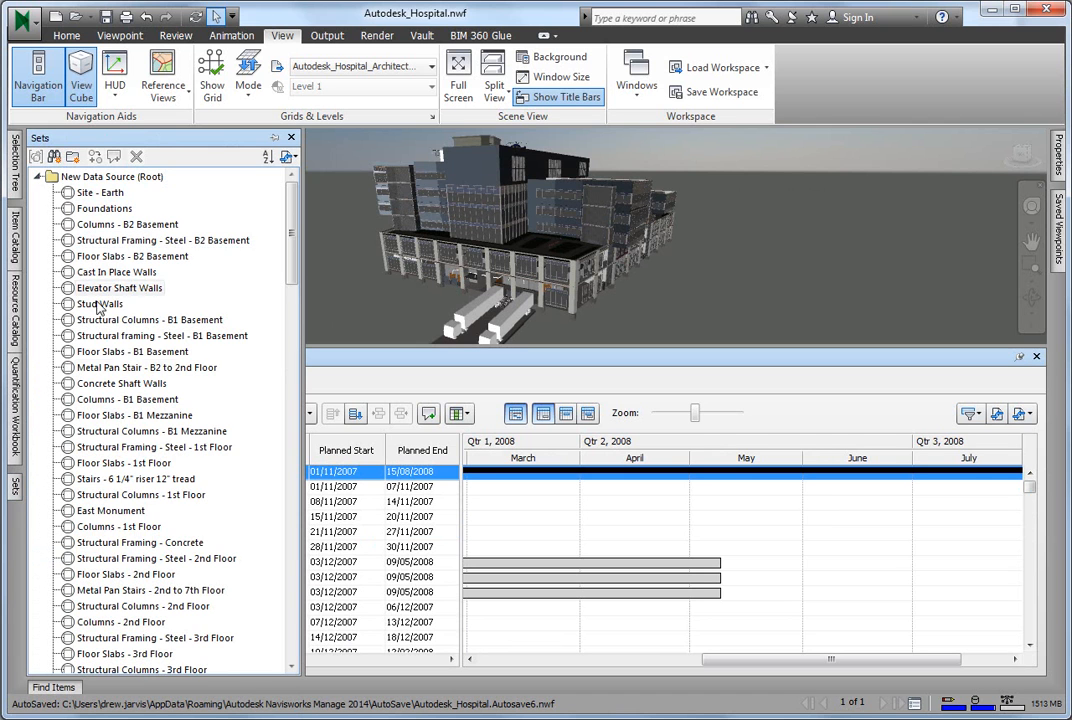
scroll("down", 3)
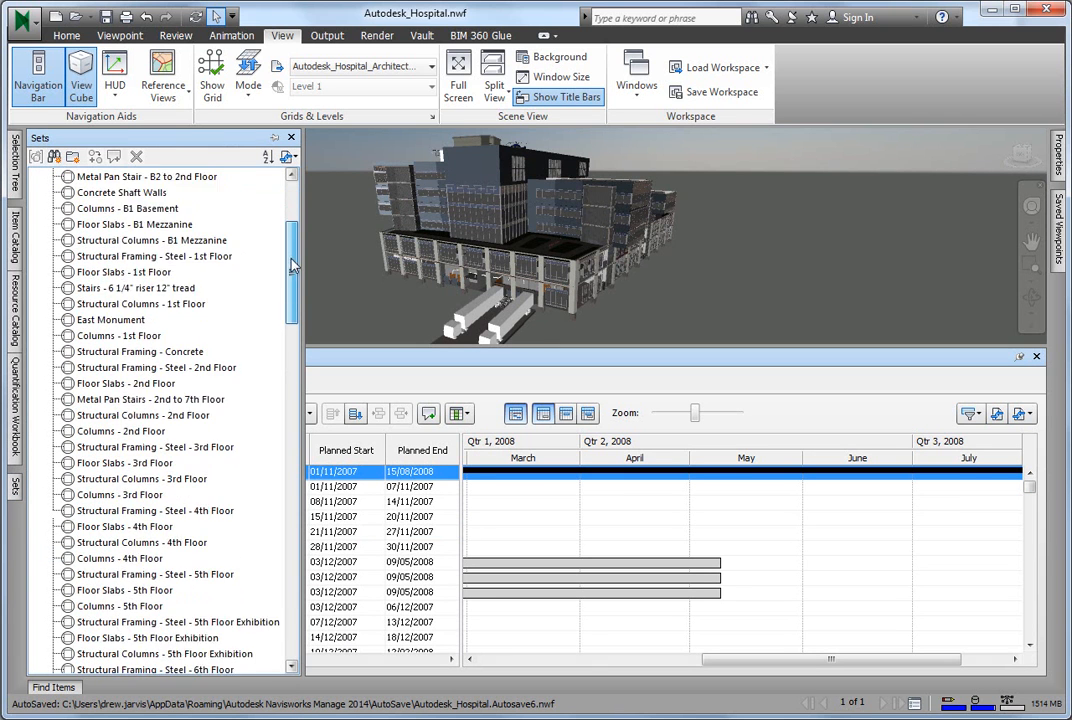
Sort the task-named selection sets alphabetically, close TimeLiner and return to the Sets panel.
right_click(144, 176)
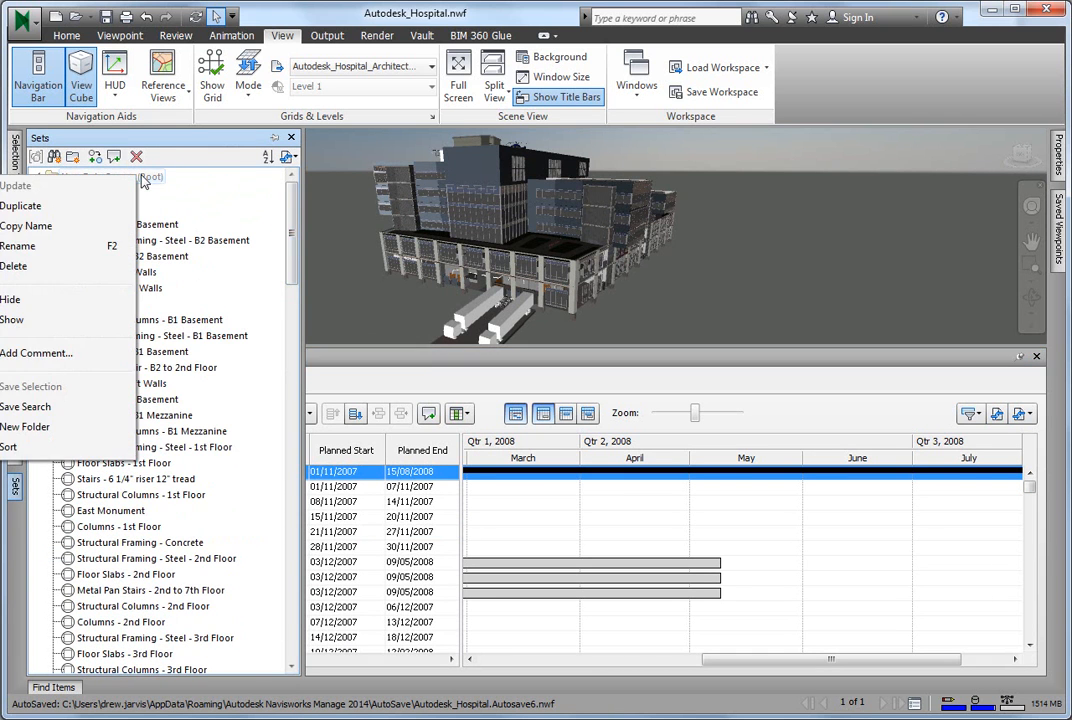
mouse_move(76, 428)
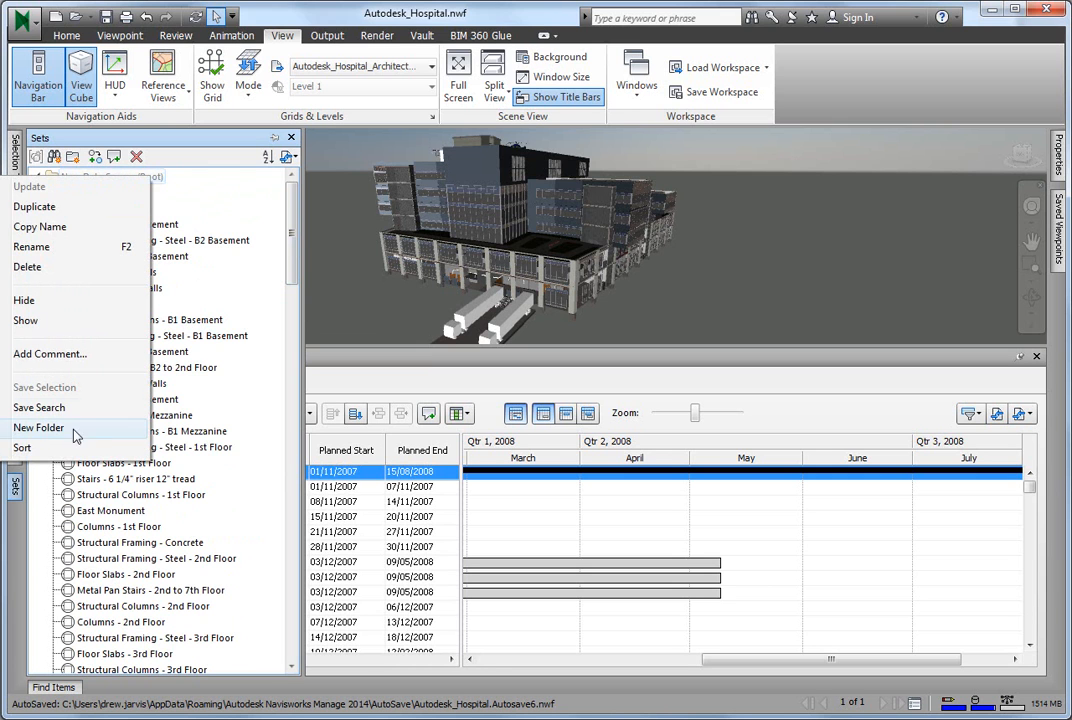
left_click(38, 428)
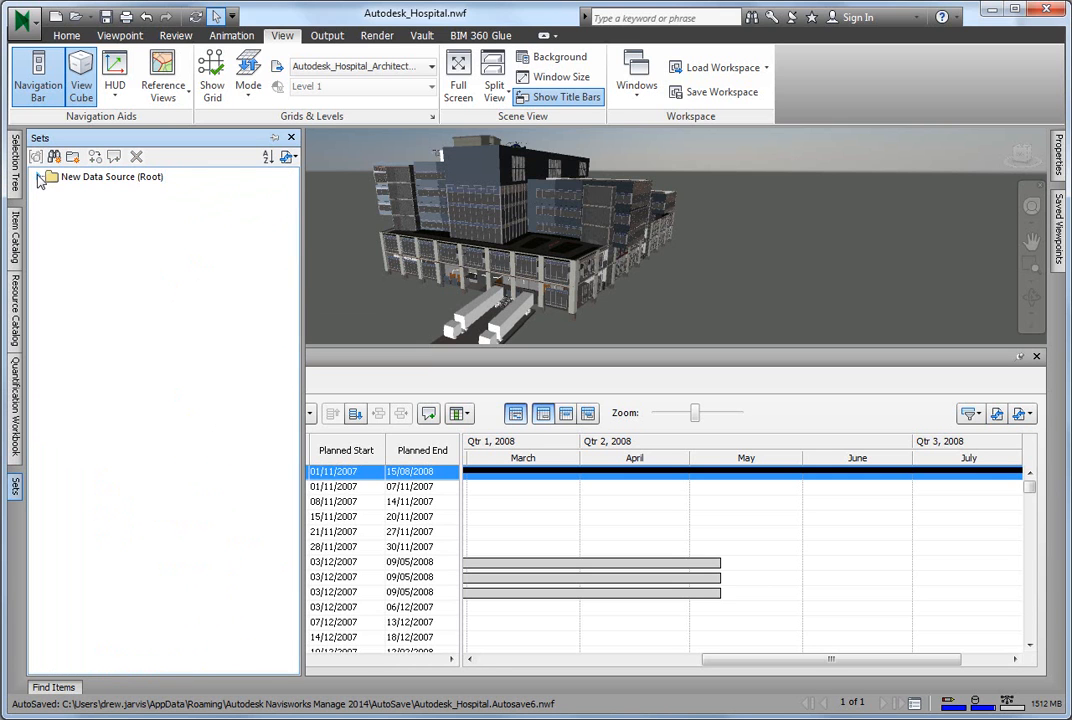
left_click(38, 176)
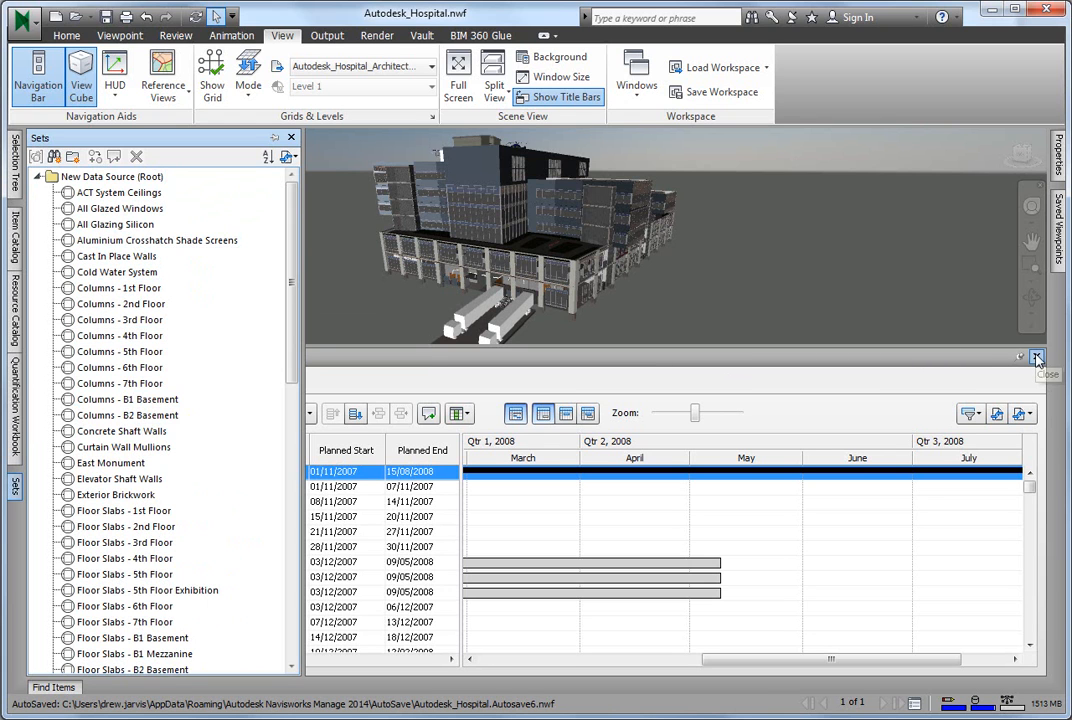
left_click(1036, 356)
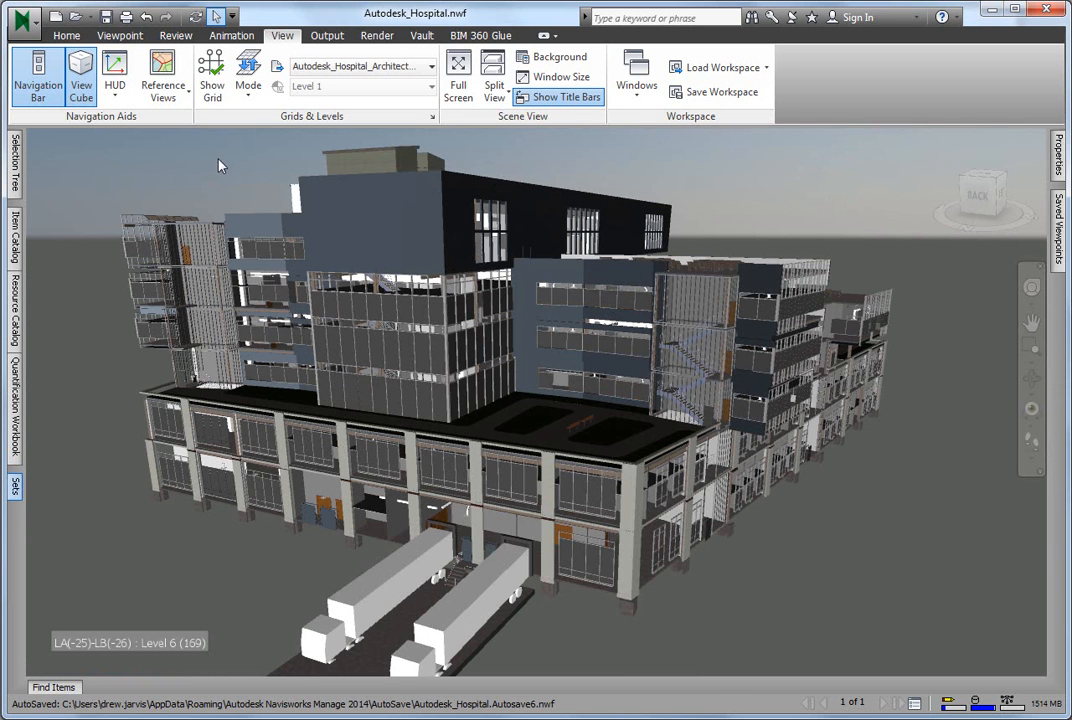
left_click(12, 488)
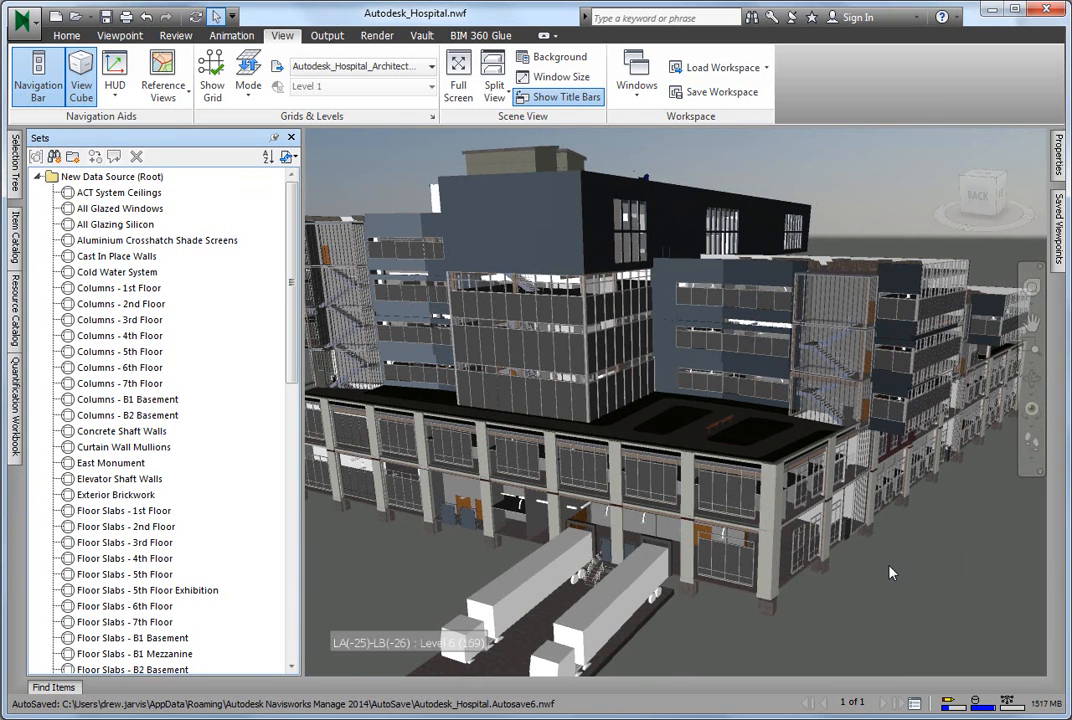
Find all model items whose Type contains Foundation.
left_click_drag(892, 572, 884, 532)
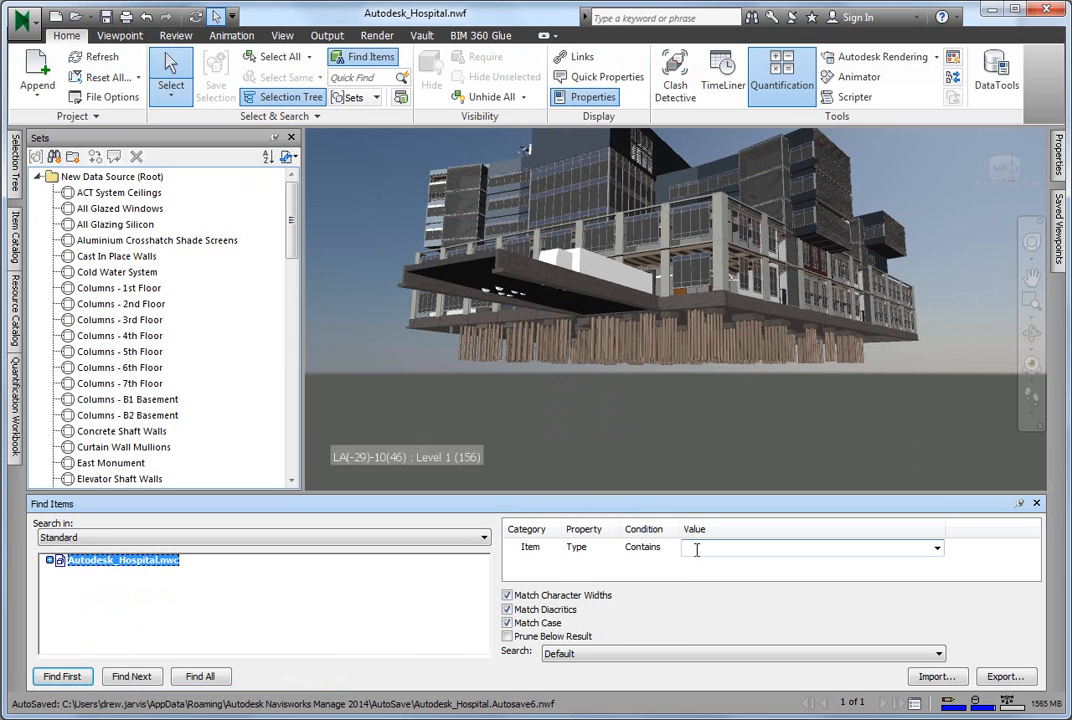
type("Foundation")
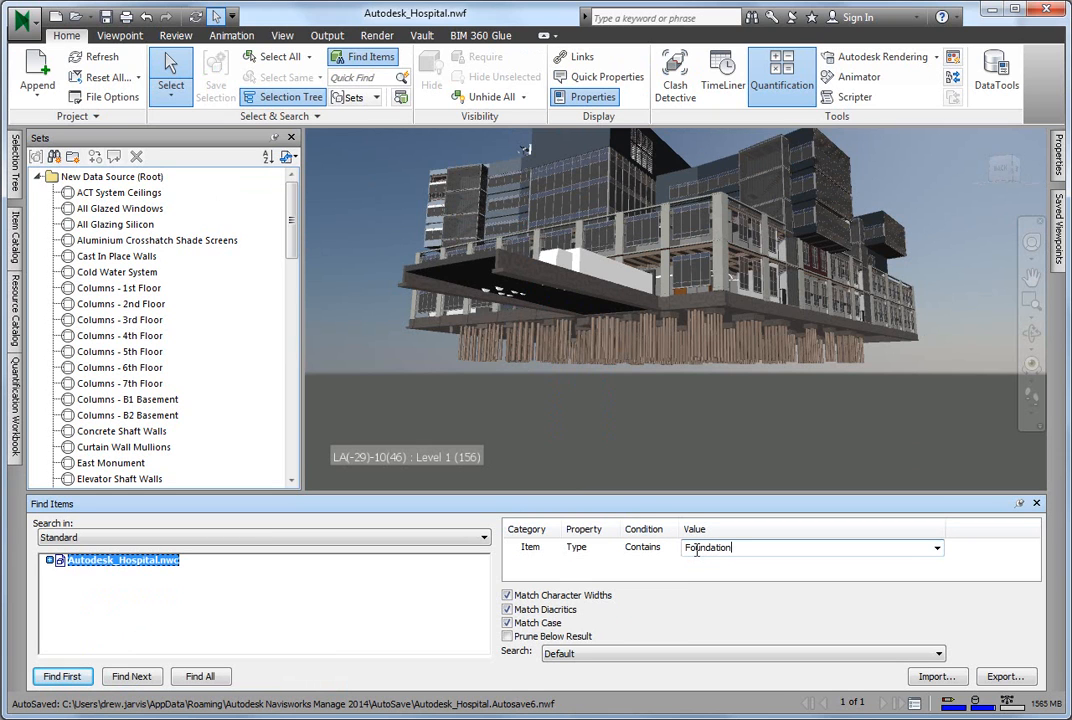
left_click(200, 676)
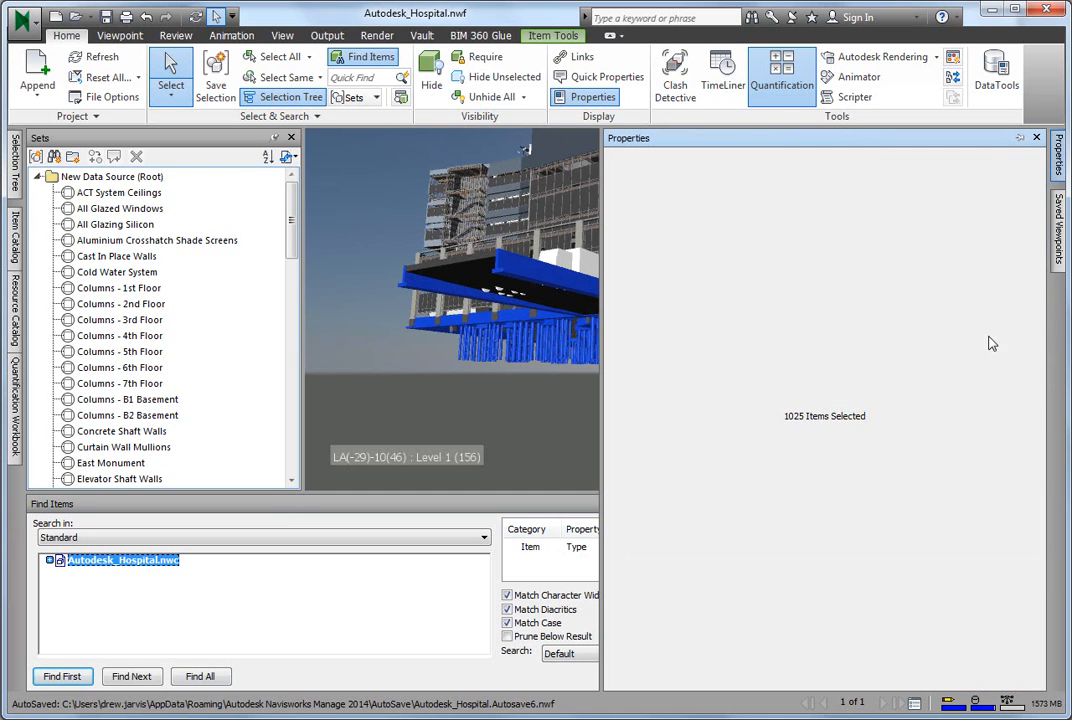
mouse_move(1064, 160)
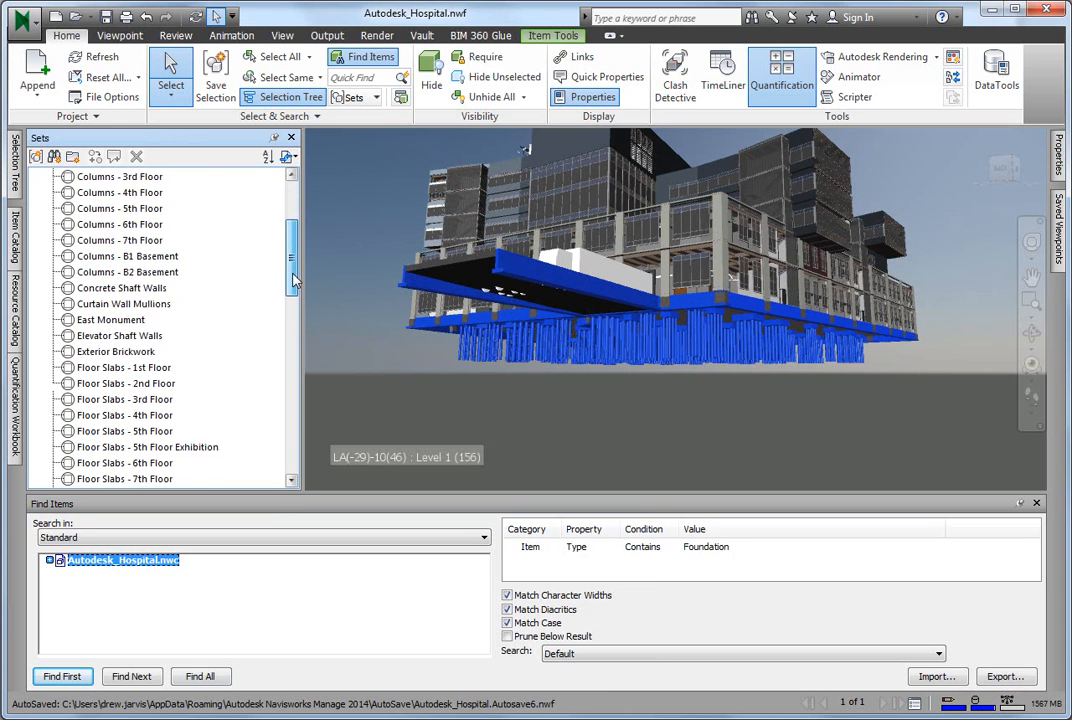
scroll("down", 3)
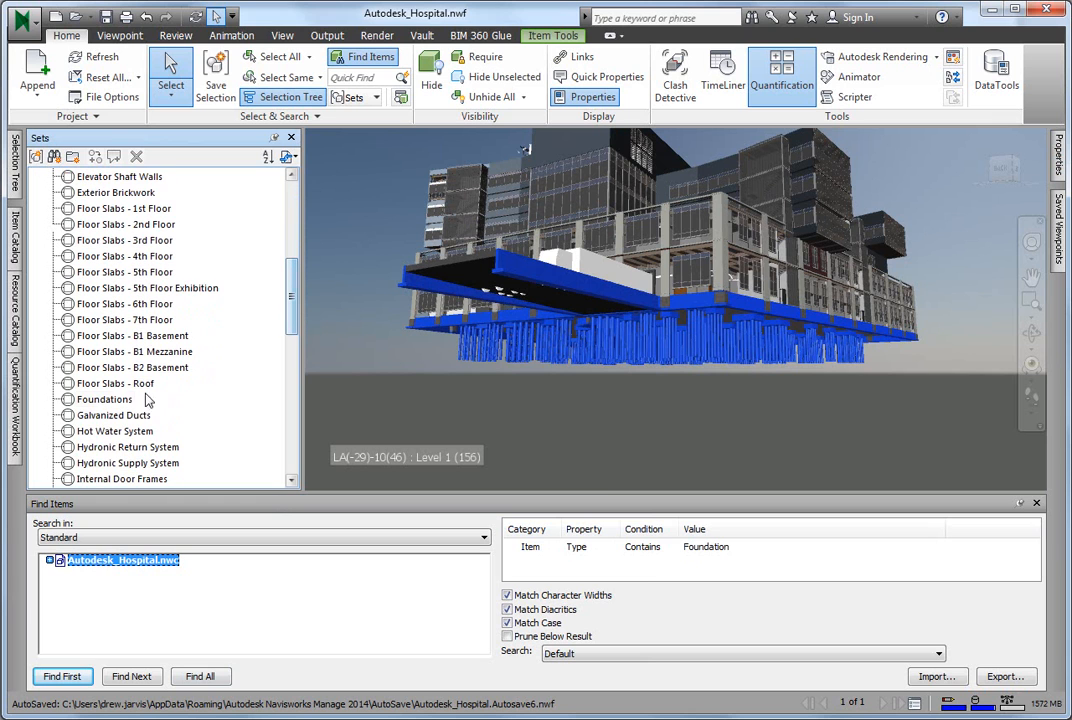
Update the Foundations set with the found objects and select it to highlight them.
right_click(104, 400)
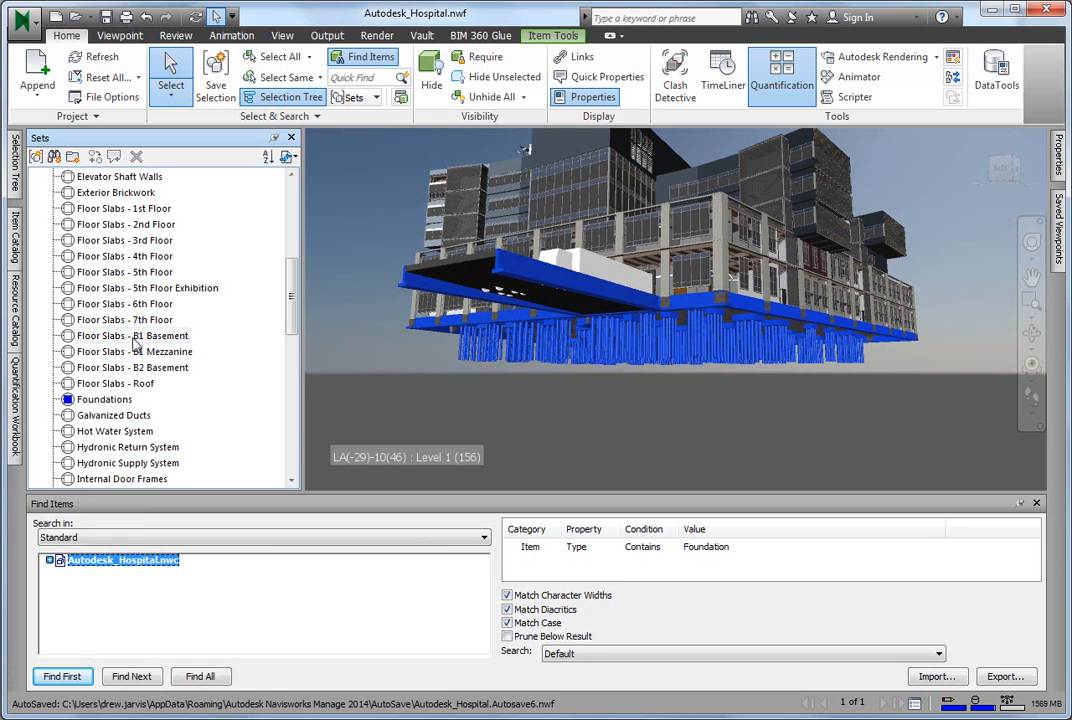
left_click(132, 336)
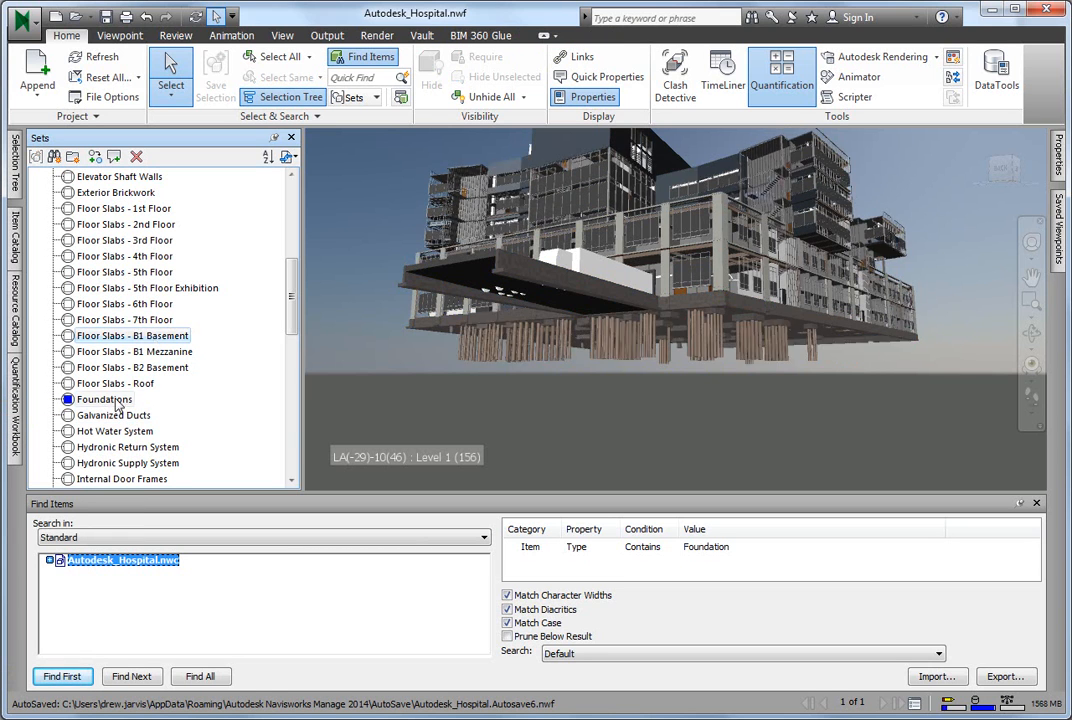
left_click(104, 400)
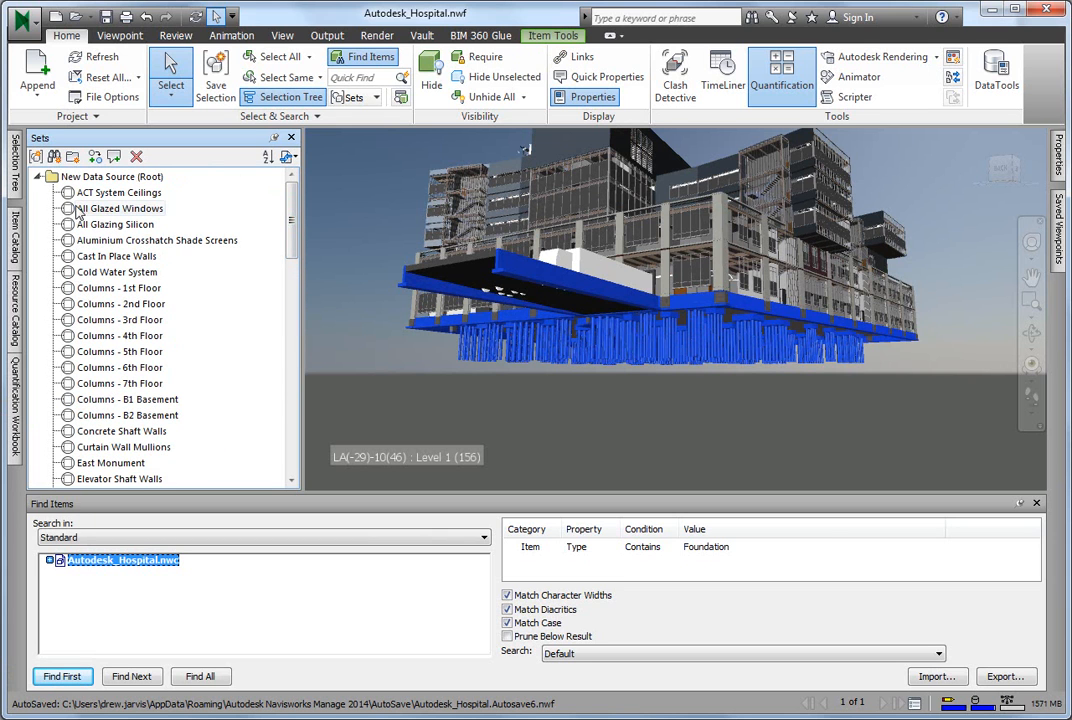
left_click_drag(292, 200, 292, 284)
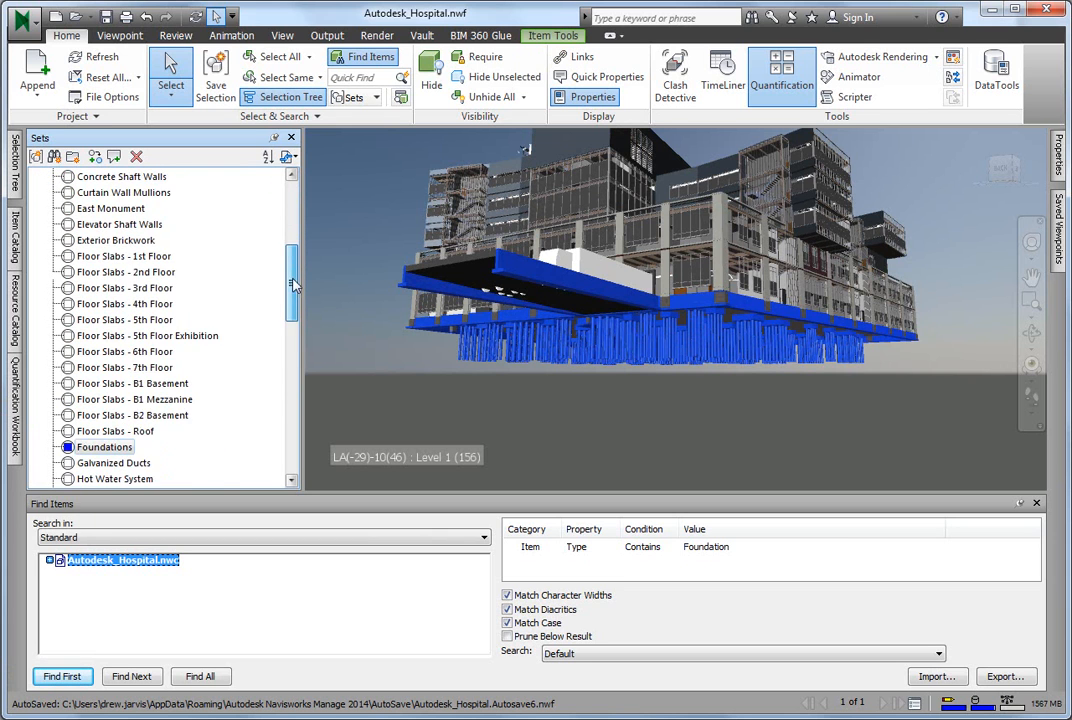
scroll("down", 3)
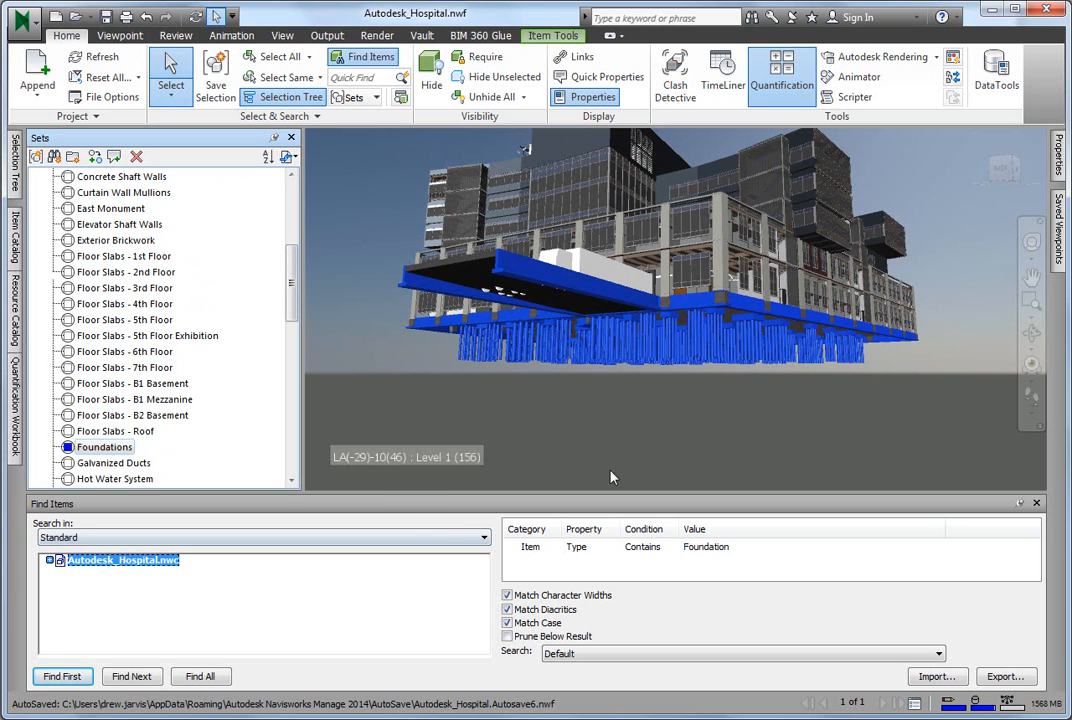
mouse_move(642, 444)
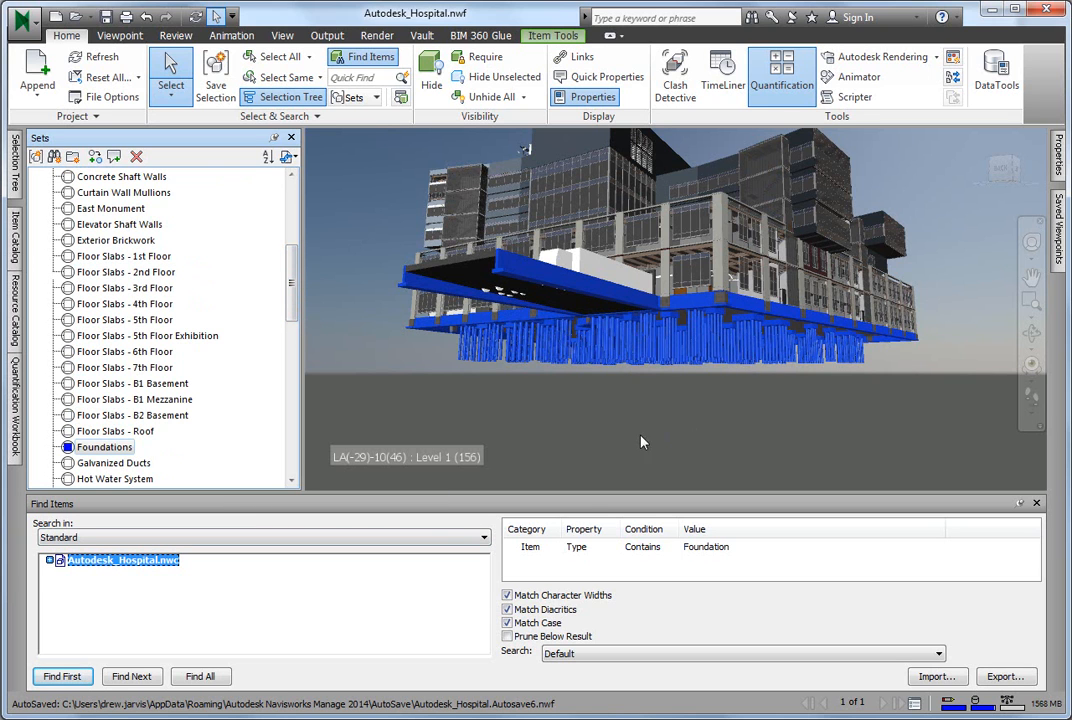
mouse_move(732, 402)
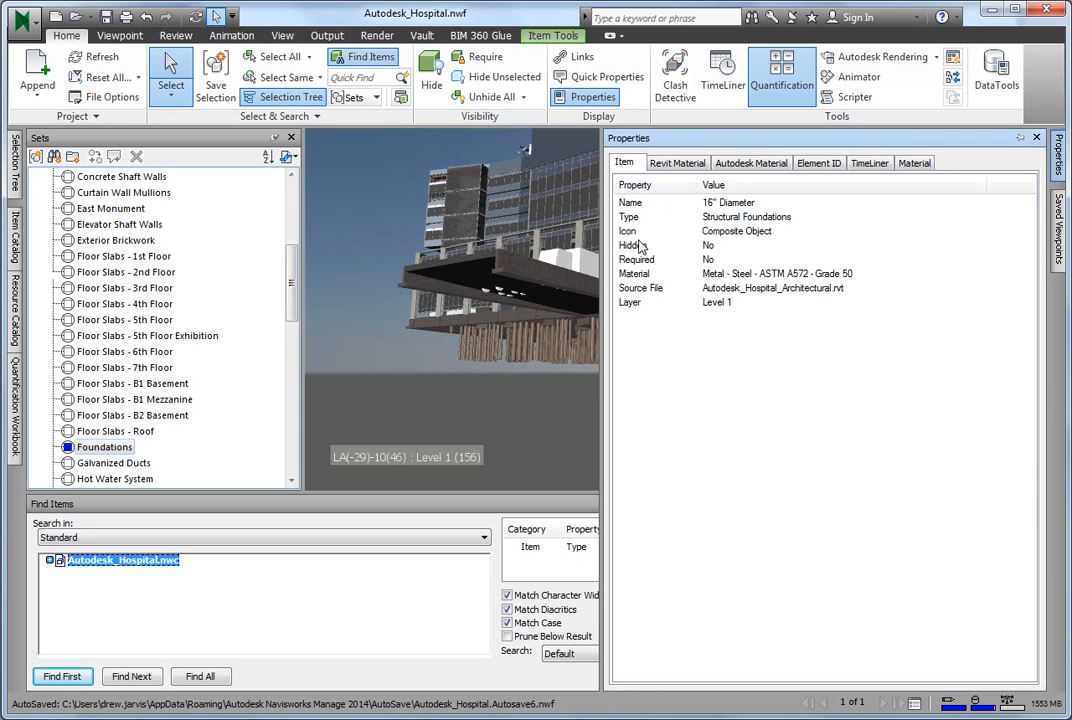
mouse_move(748, 232)
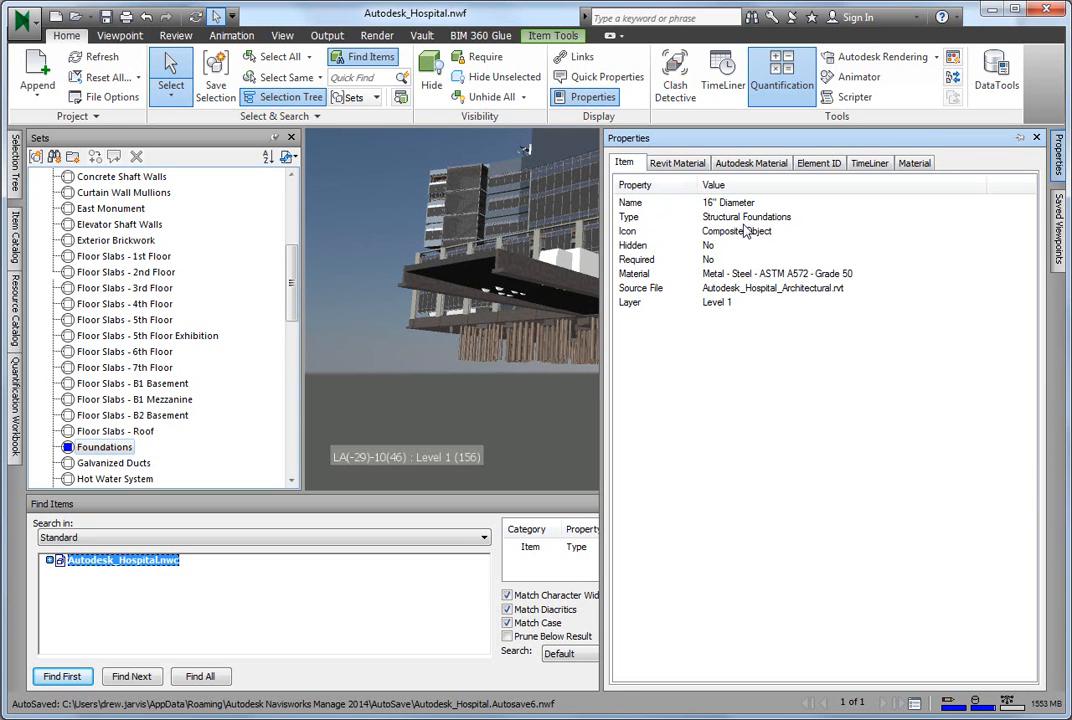
mouse_move(558, 522)
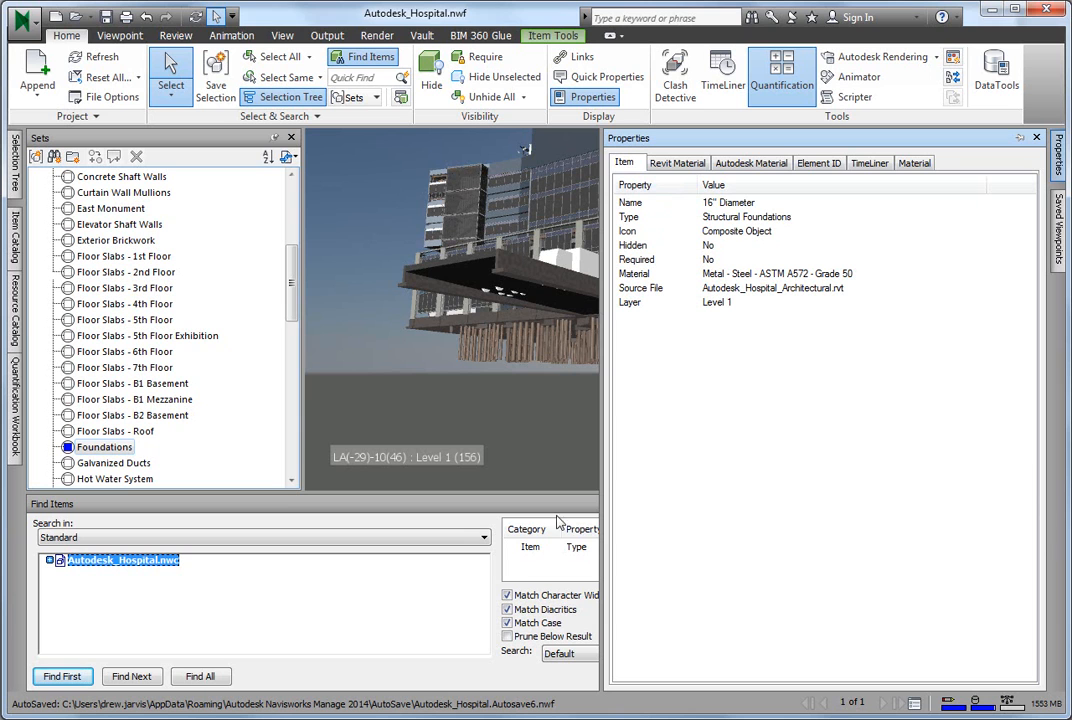
mouse_move(582, 560)
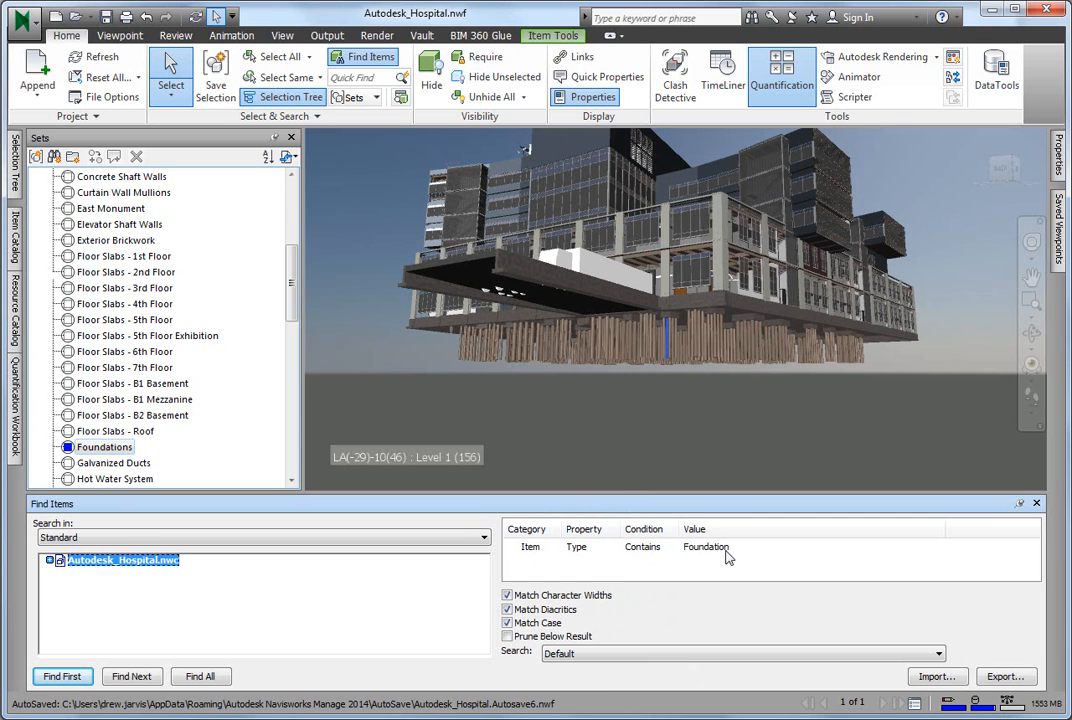
mouse_move(804, 330)
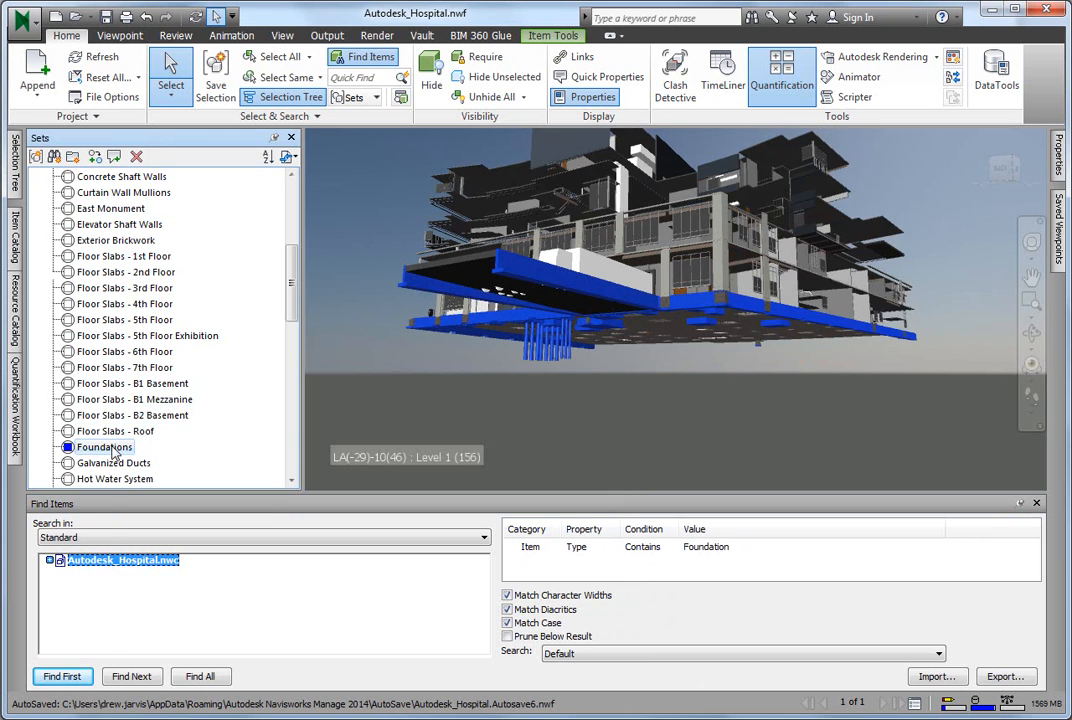
Review a floor slab's properties showing Floor type and Level 1 layer.
right_click(104, 448)
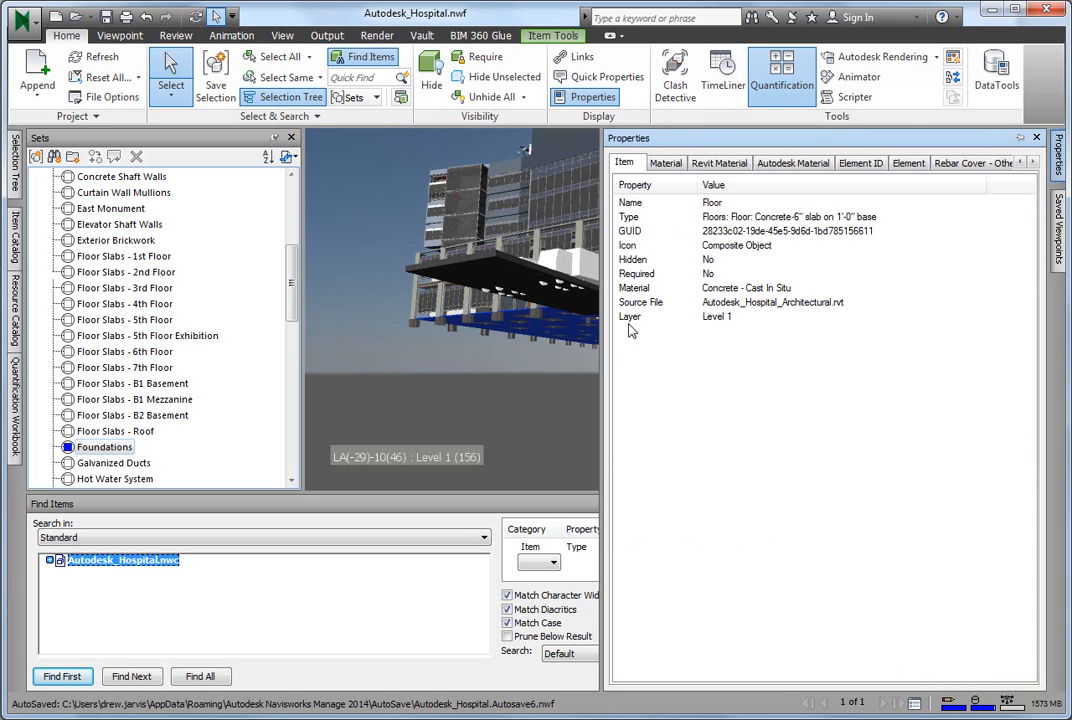
mouse_move(720, 322)
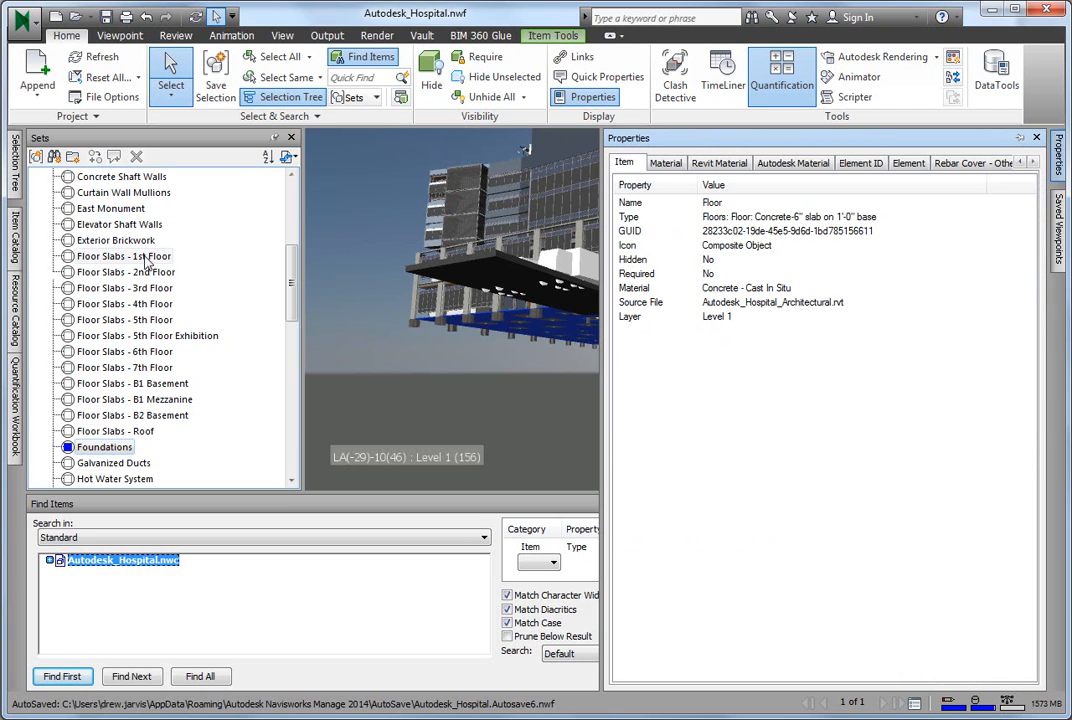
mouse_move(684, 348)
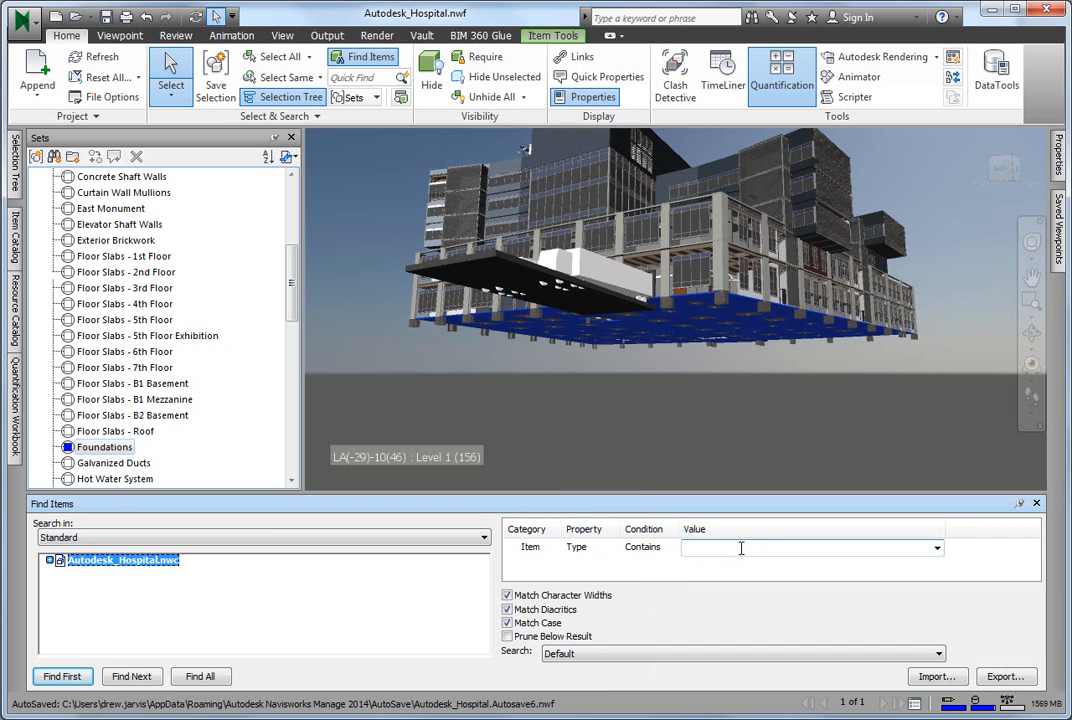
Search for items whose Type contains Floor and Layer equals Level 1.
type("Floor")
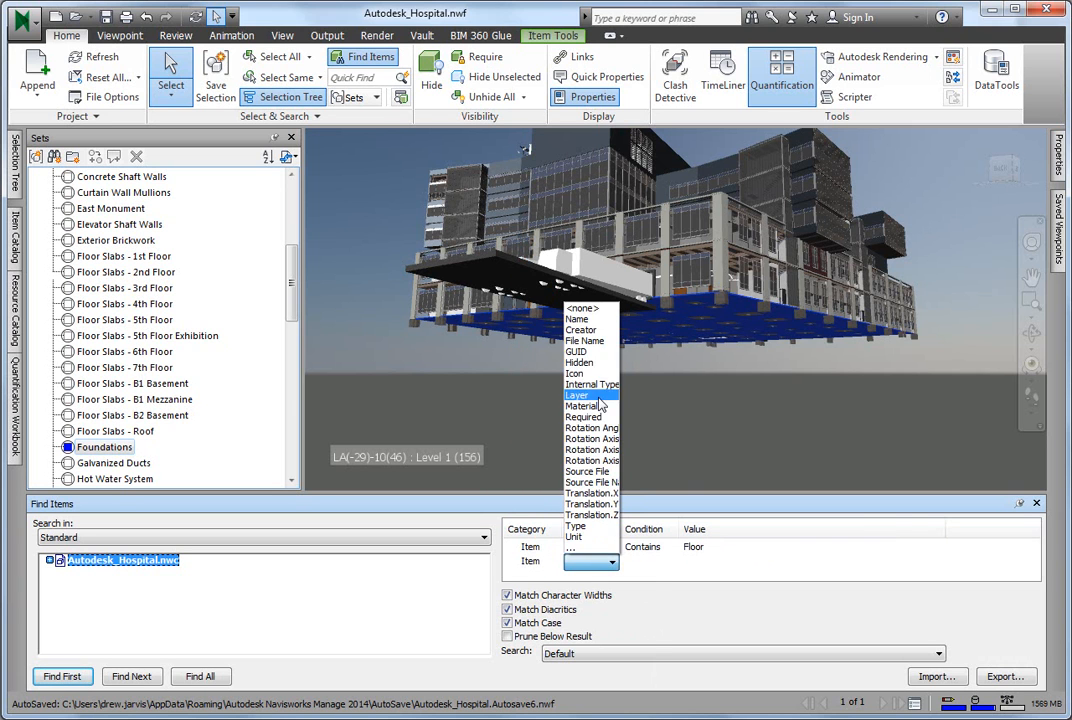
left_click(578, 396)
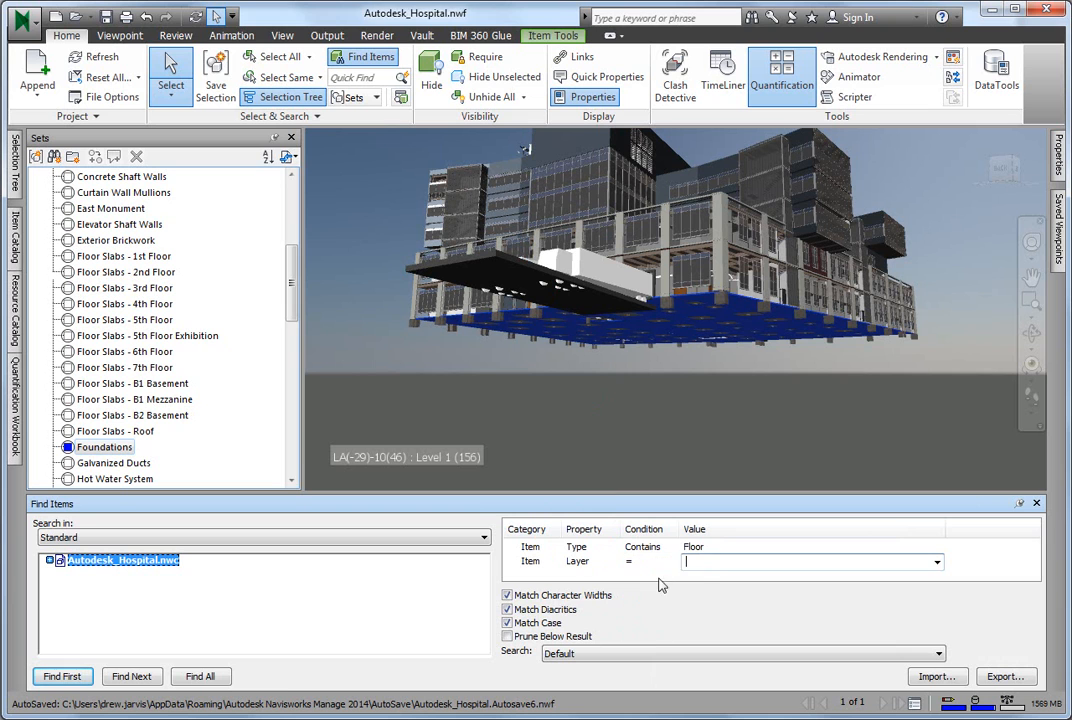
left_click(936, 560)
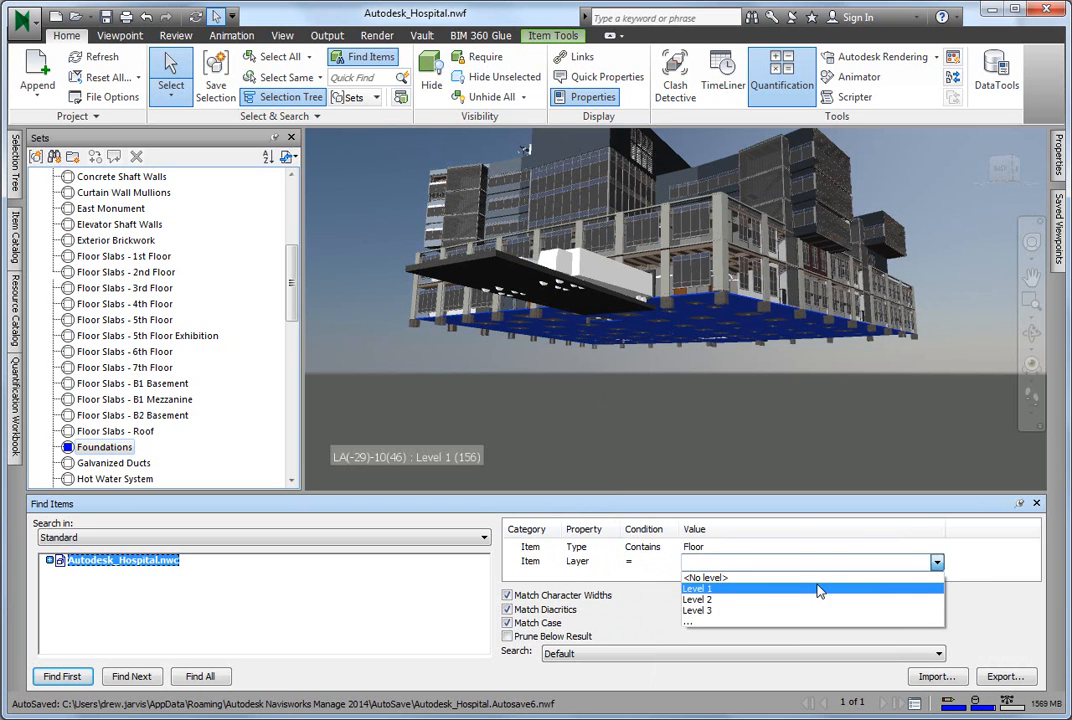
left_click(696, 588)
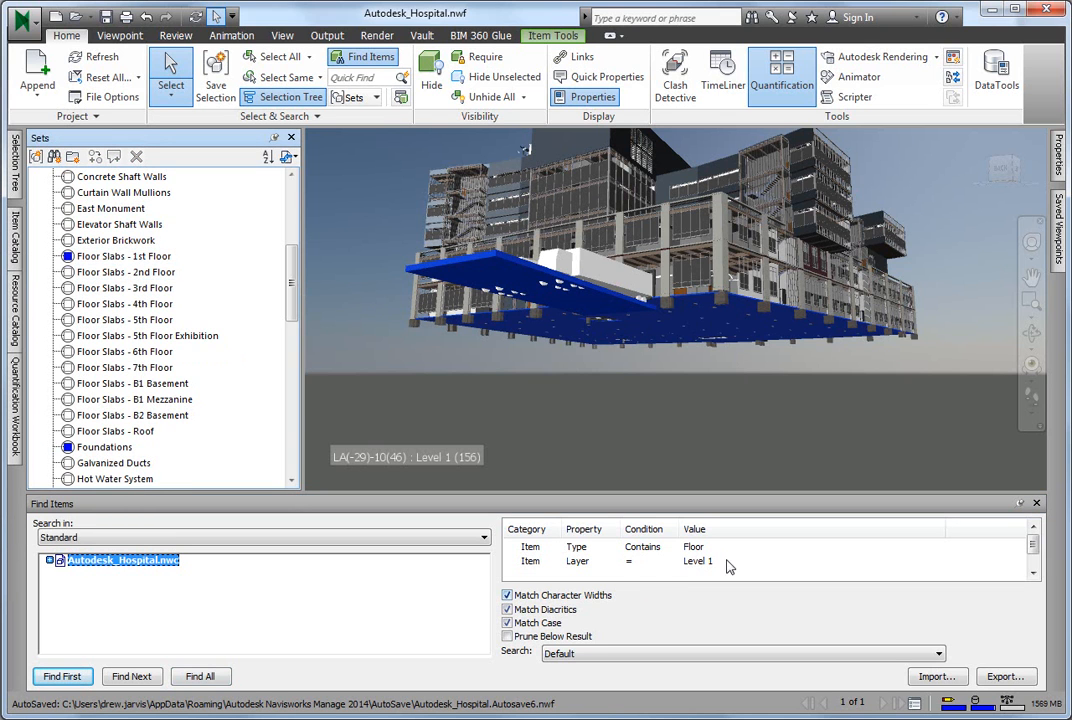
Change the search's Layer condition to Level 2 after updating the 1st Floor set.
left_click(934, 560)
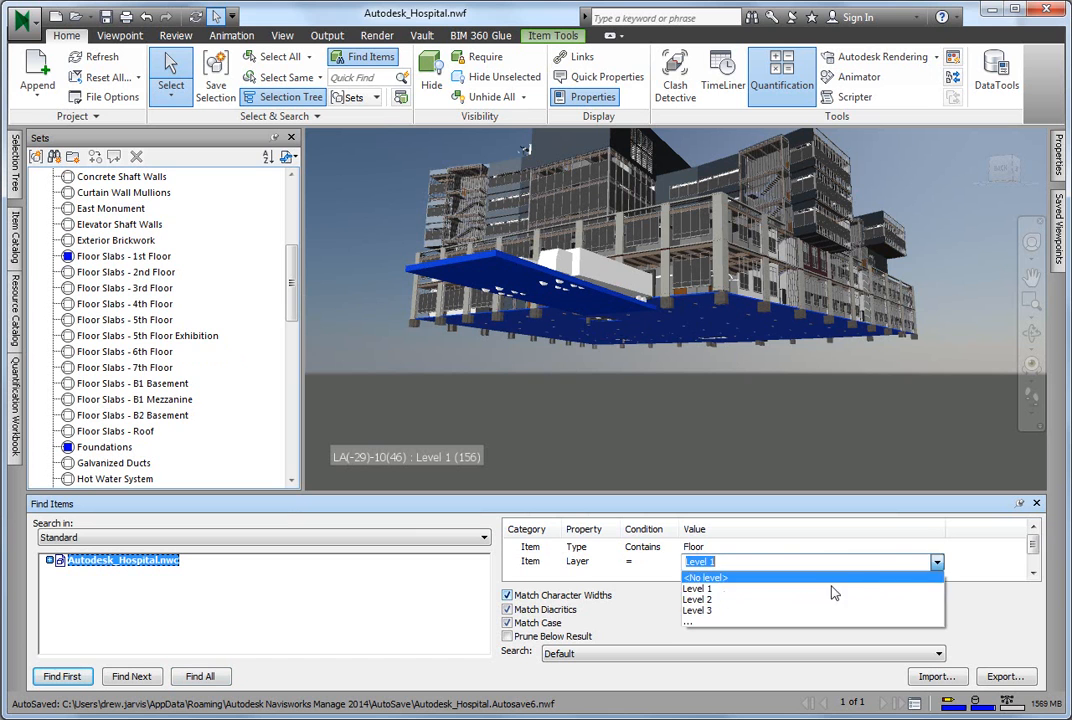
left_click(698, 600)
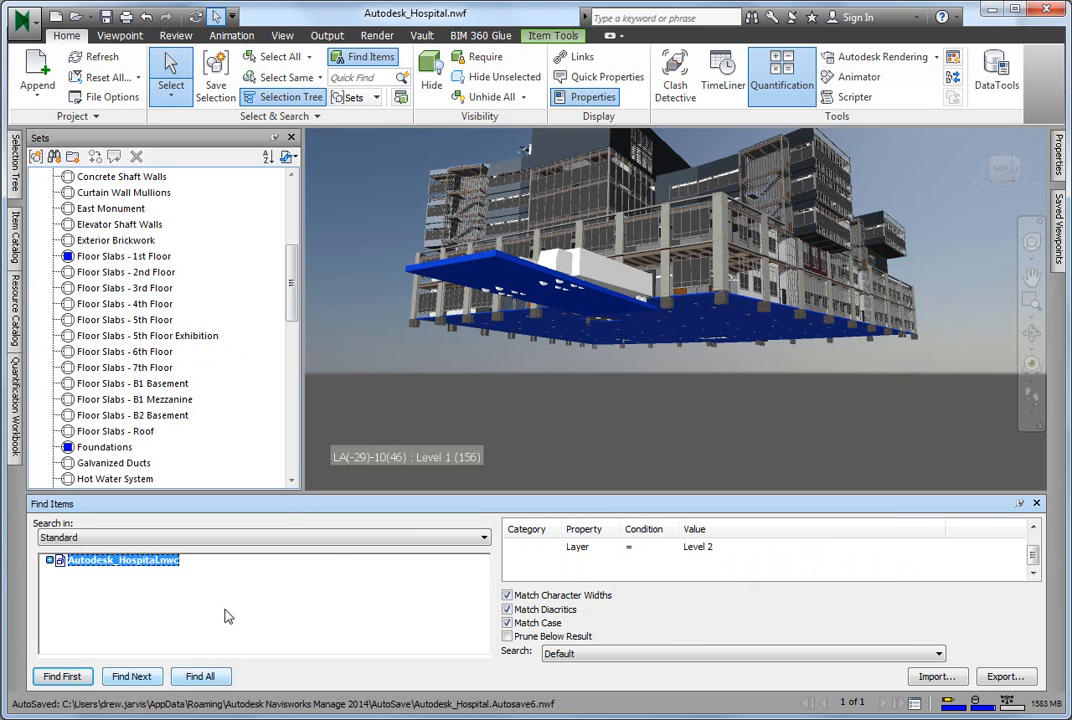
Update the Floor Slabs - 2nd Floor set with the Level 2 floors and hide them.
right_click(124, 272)
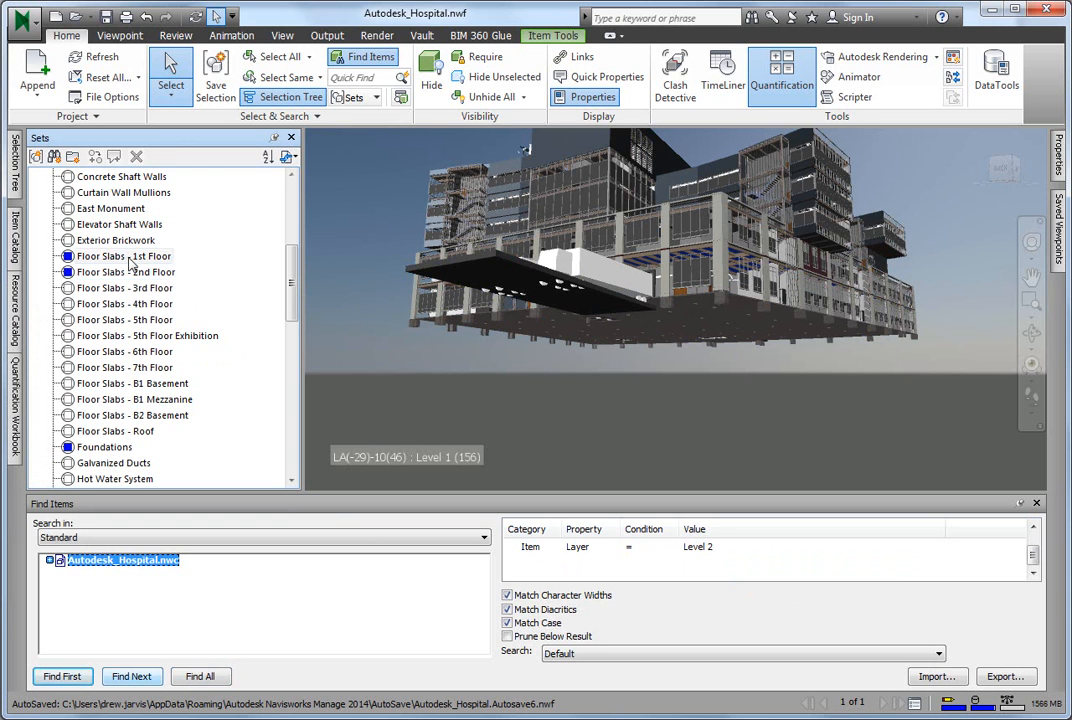
left_click(124, 272)
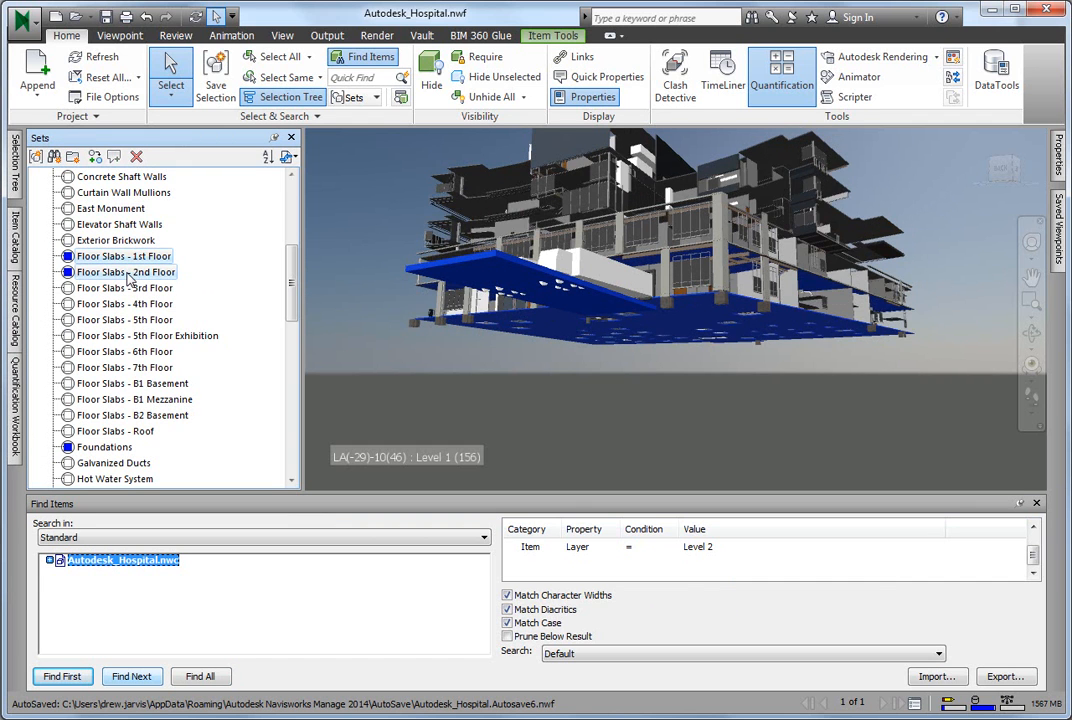
right_click(124, 272)
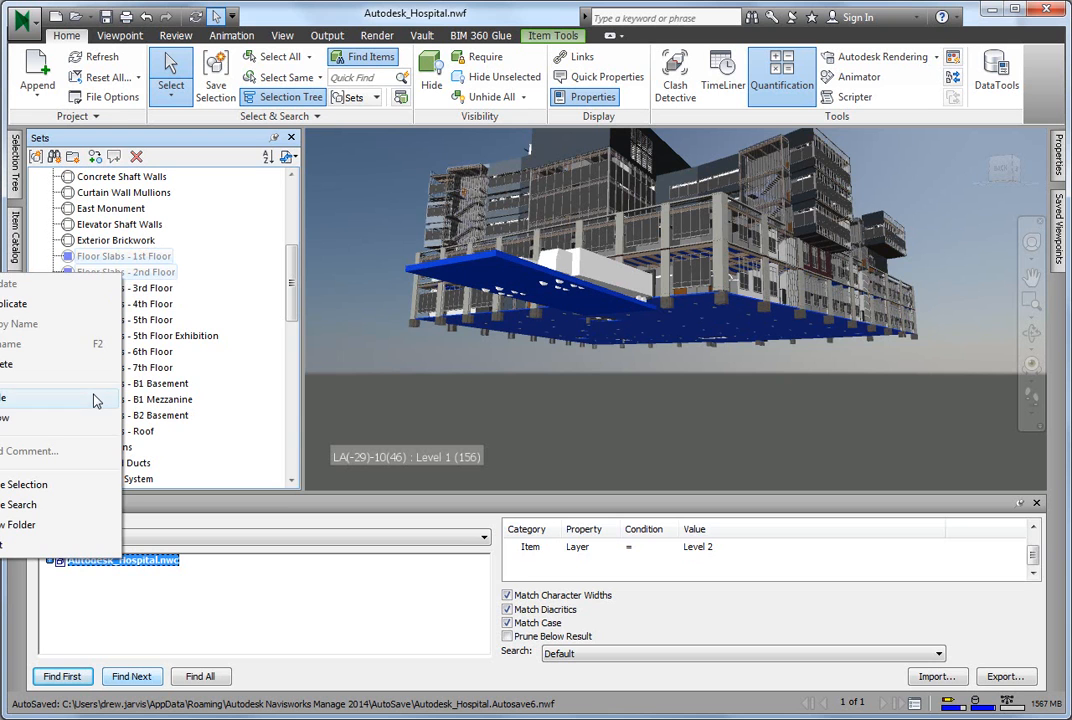
left_click(432, 64)
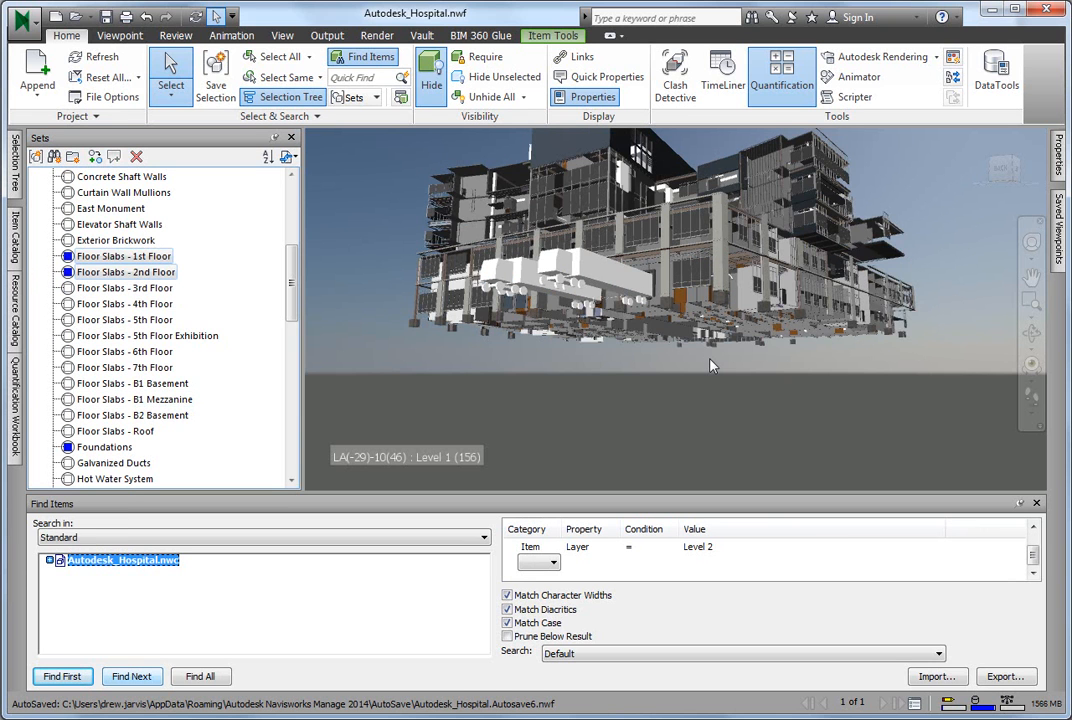